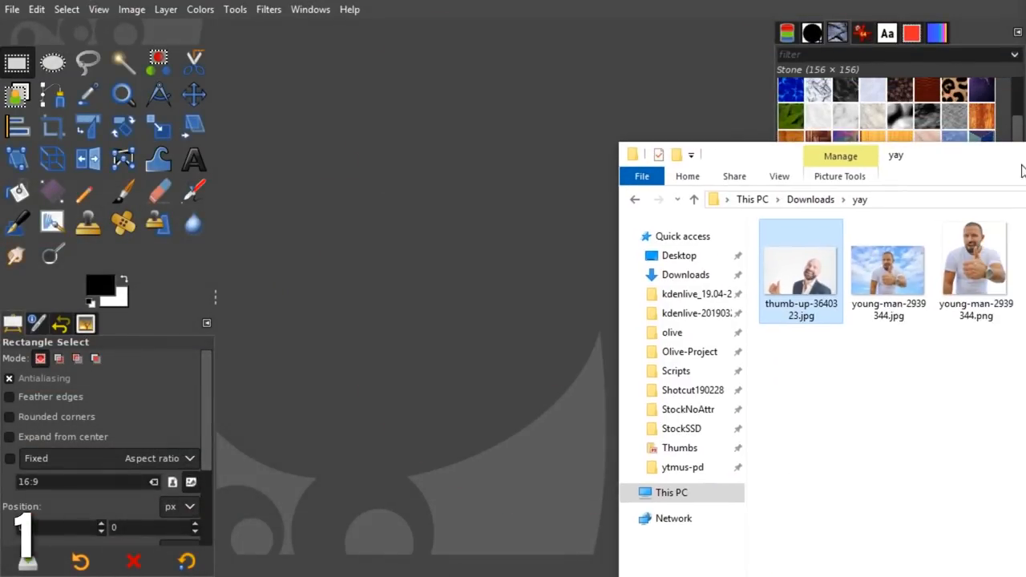
Open thumb-up-3640323.jpg from the downloads folder as a new GIMP image
{"action": "double_click", "coordinate": [801, 270]}
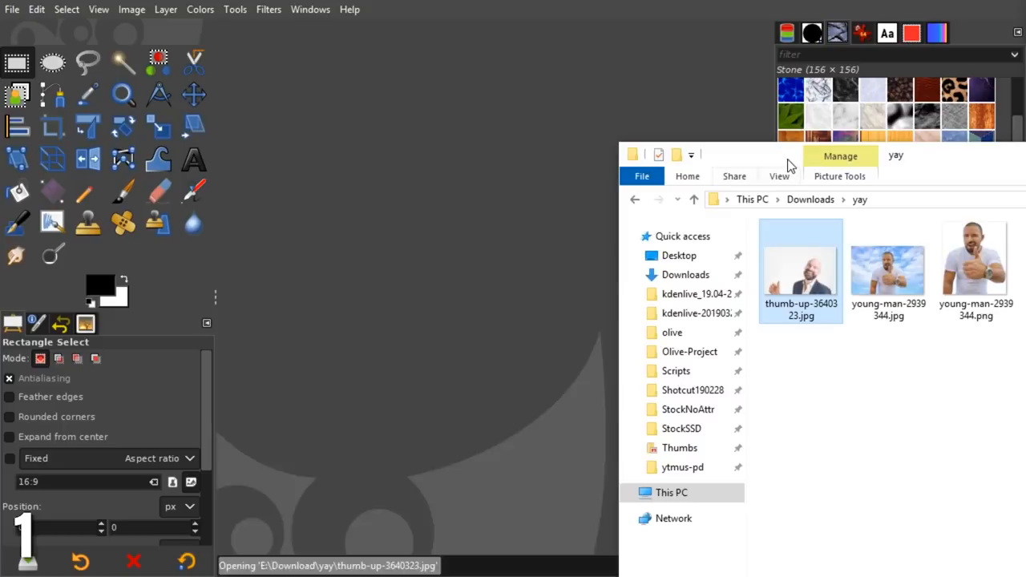
{"action": "double_click", "coordinate": [800, 270]}
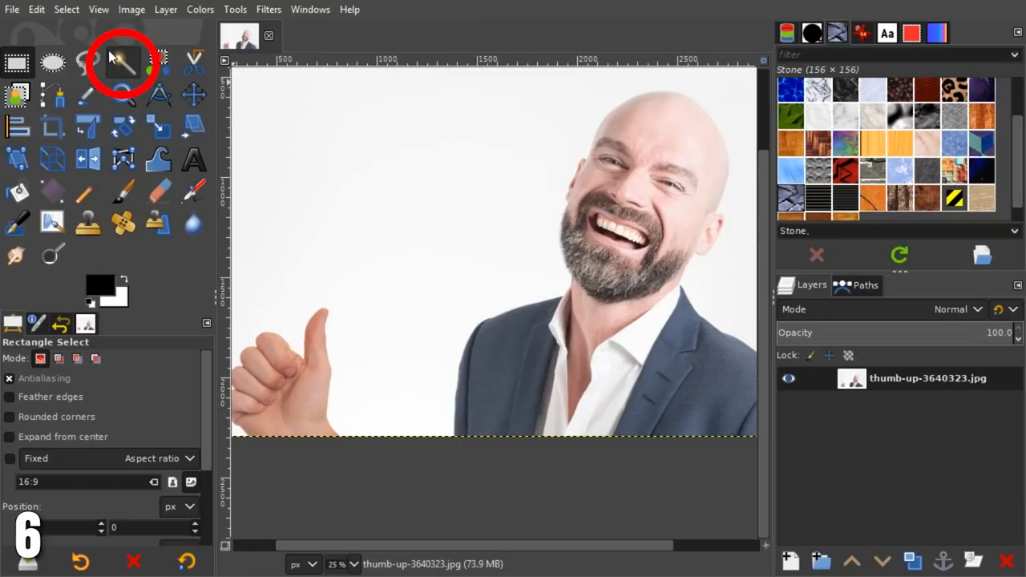
{"action": "mouse_move", "coordinate": [122, 63]}
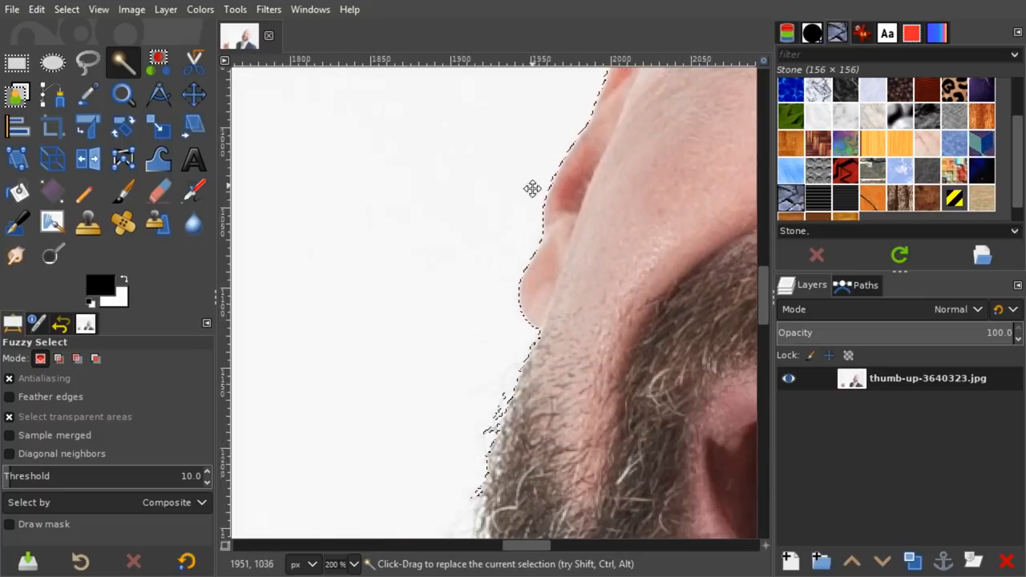
Fuzzy-select the white backdrop around the man at threshold 10, zoomed in
{"action": "scroll", "scroll_direction": "down", "scroll_amount": 3}
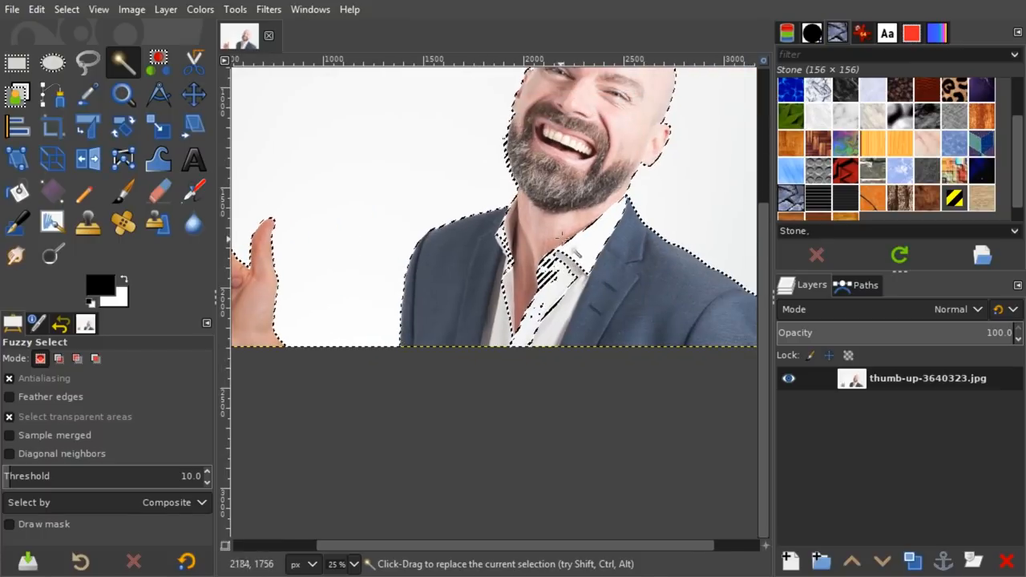
Refine the selection with Free Select polygons along the jacket collar, shirt, head and beard
{"action": "left_click", "coordinate": [88, 62]}
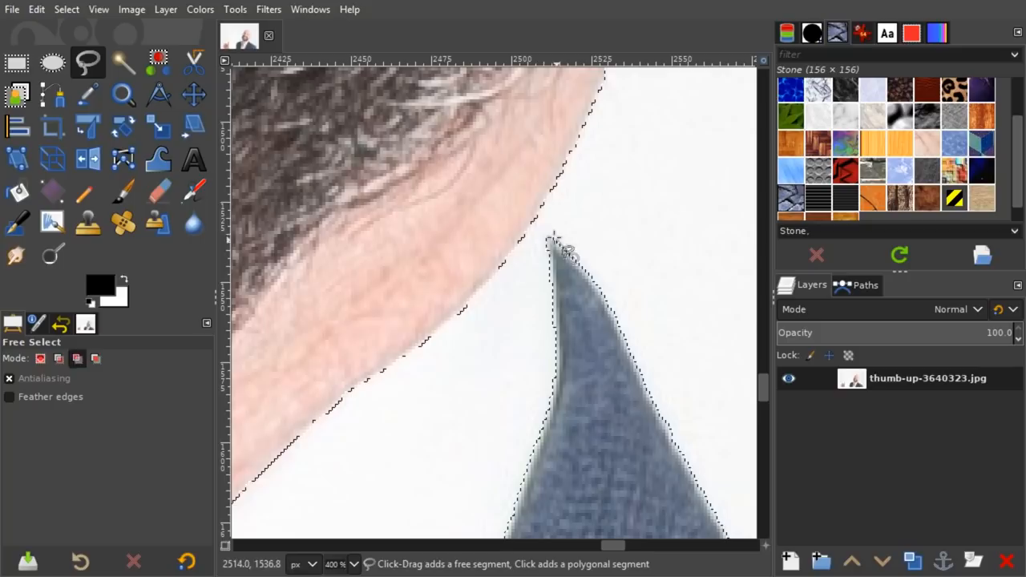
{"action": "left_click", "coordinate": [553, 240]}
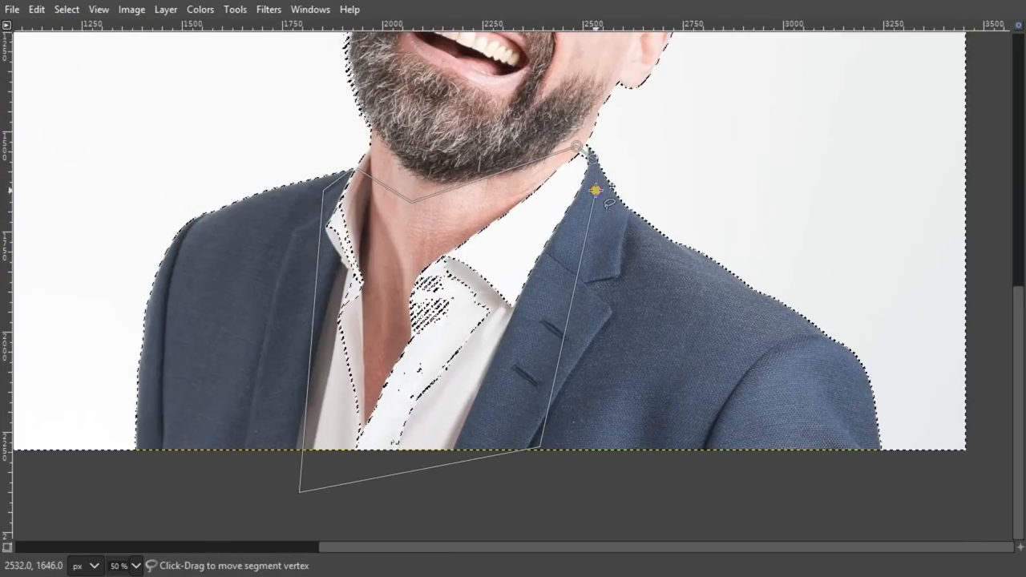
{"action": "left_click_drag", "start_coordinate": [593, 192], "coordinate": [594, 156]}
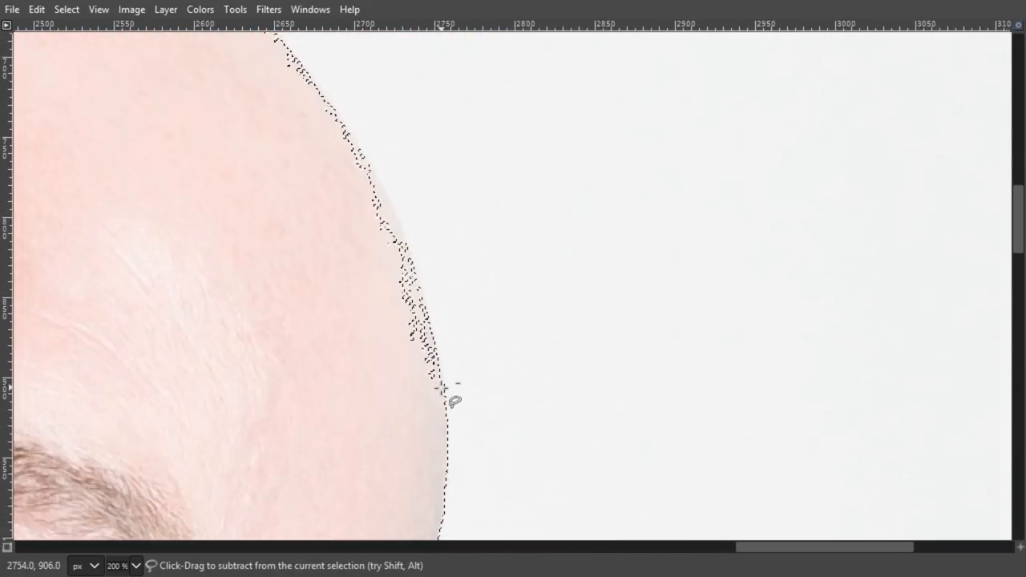
{"action": "mouse_move", "coordinate": [437, 340]}
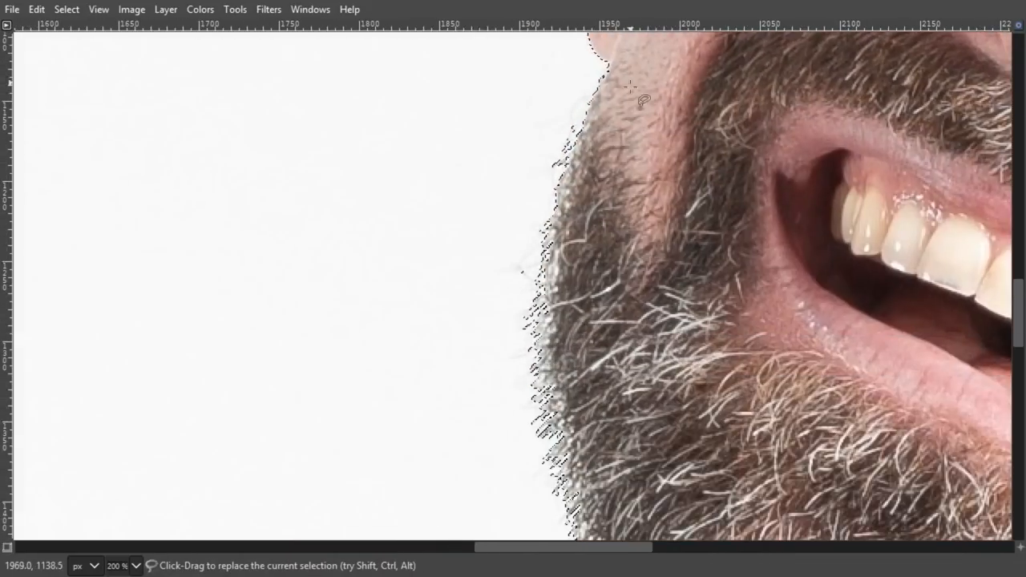
{"action": "scroll", "scroll_direction": "down", "scroll_amount": 3}
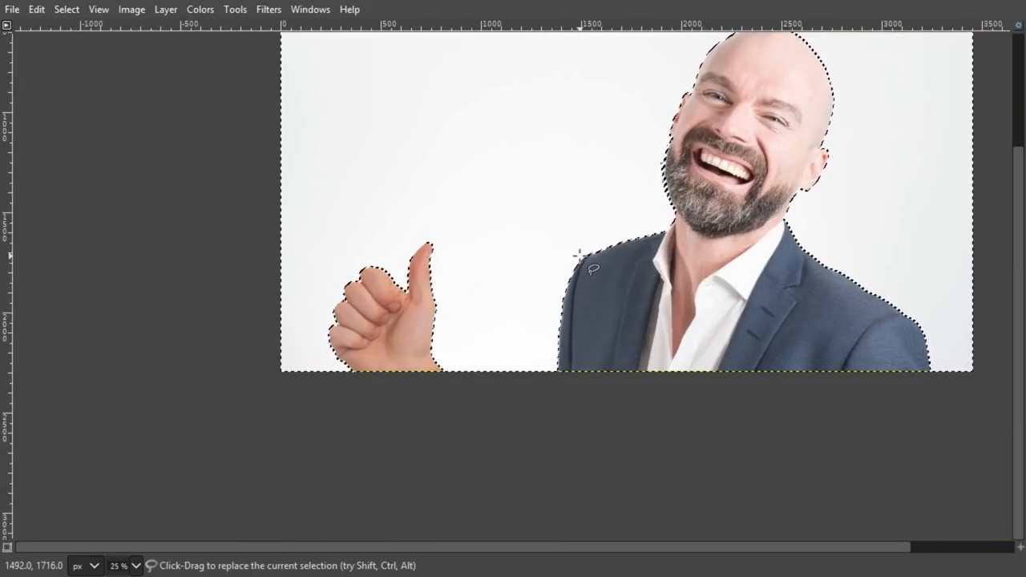
Add an alpha channel to the photo layer and delete the white background
{"action": "left_click", "coordinate": [165, 9]}
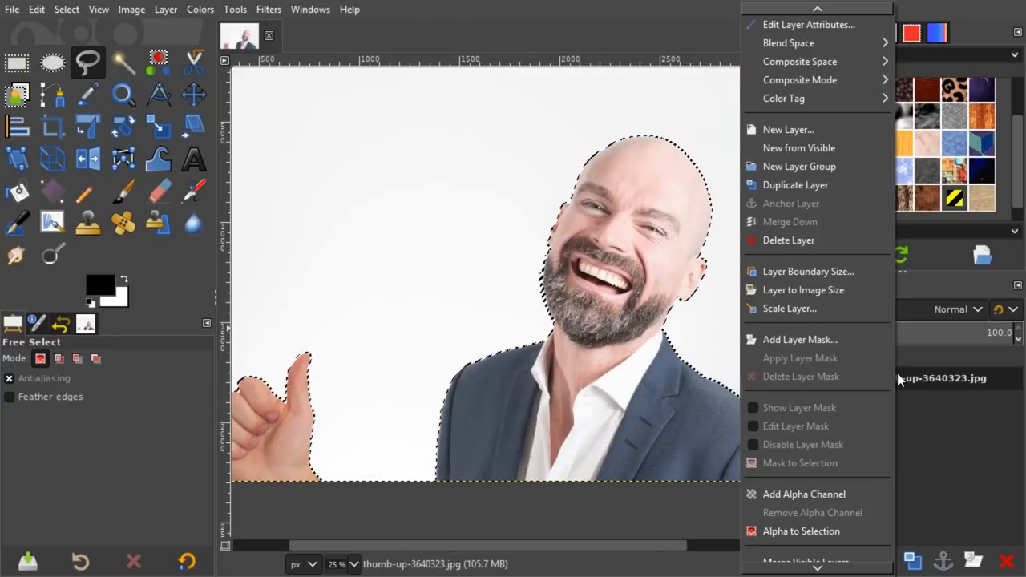
{"action": "mouse_move", "coordinate": [804, 494]}
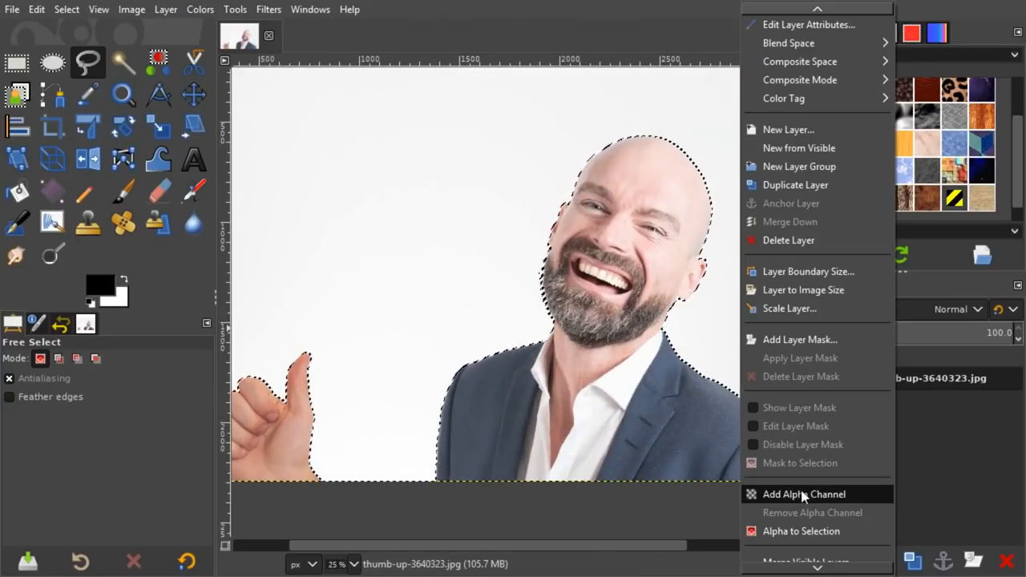
{"action": "left_click", "coordinate": [804, 494]}
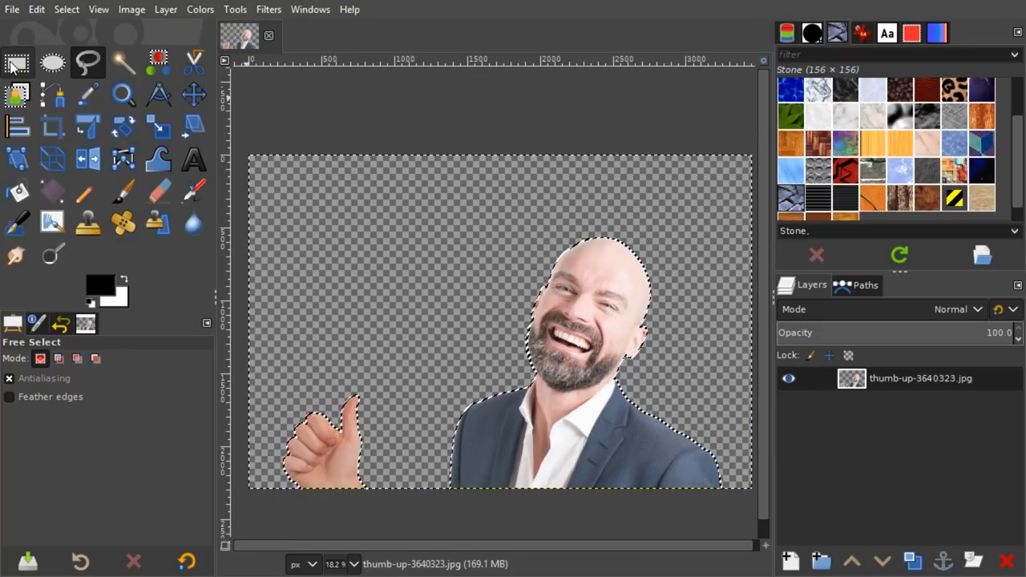
{"action": "left_click", "coordinate": [17, 63]}
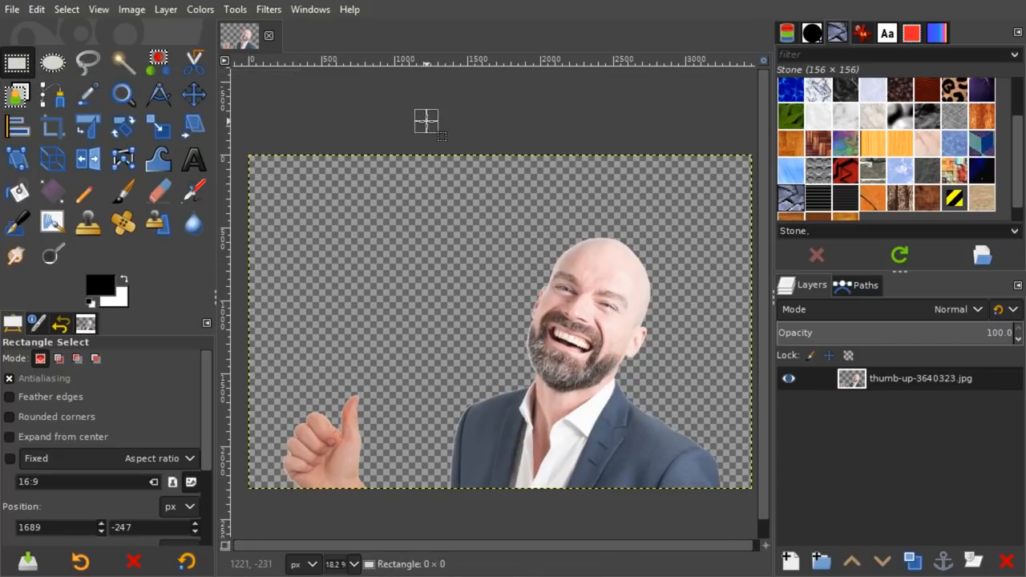
Create a new transparent layer named 'Layer' beneath the cut-out photo
{"action": "left_click", "coordinate": [66, 9]}
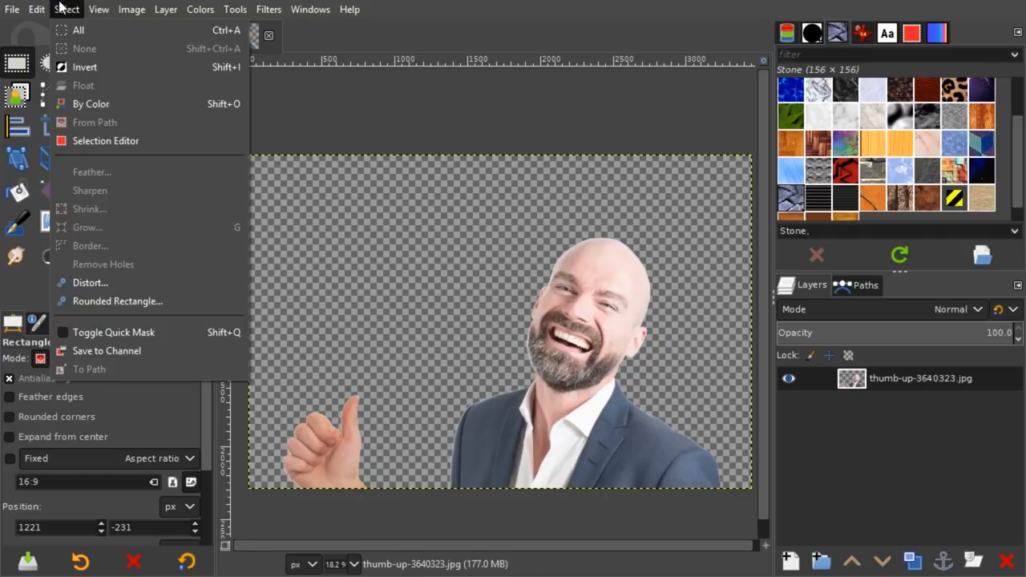
{"action": "mouse_move", "coordinate": [401, 127]}
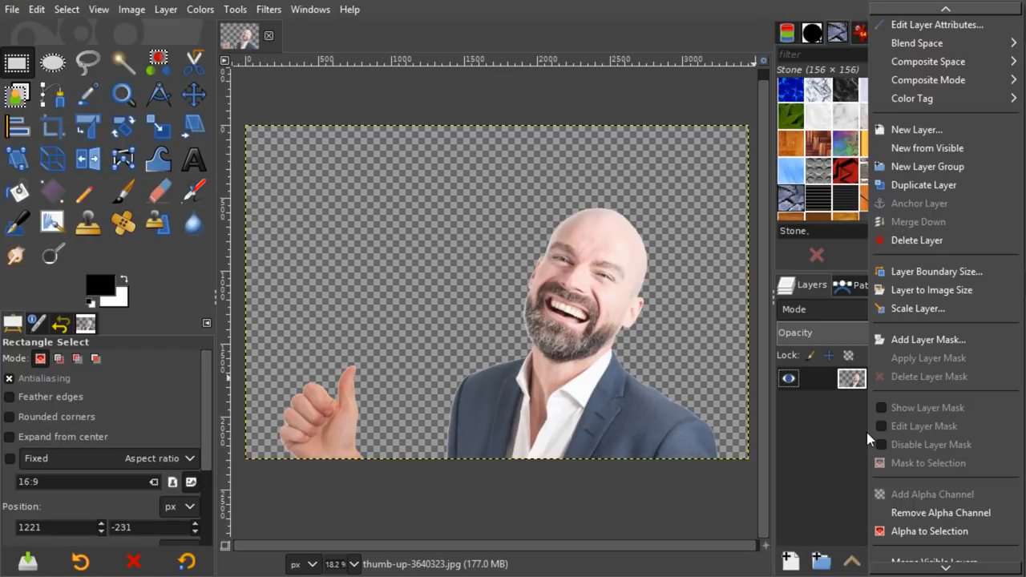
{"action": "mouse_move", "coordinate": [881, 335]}
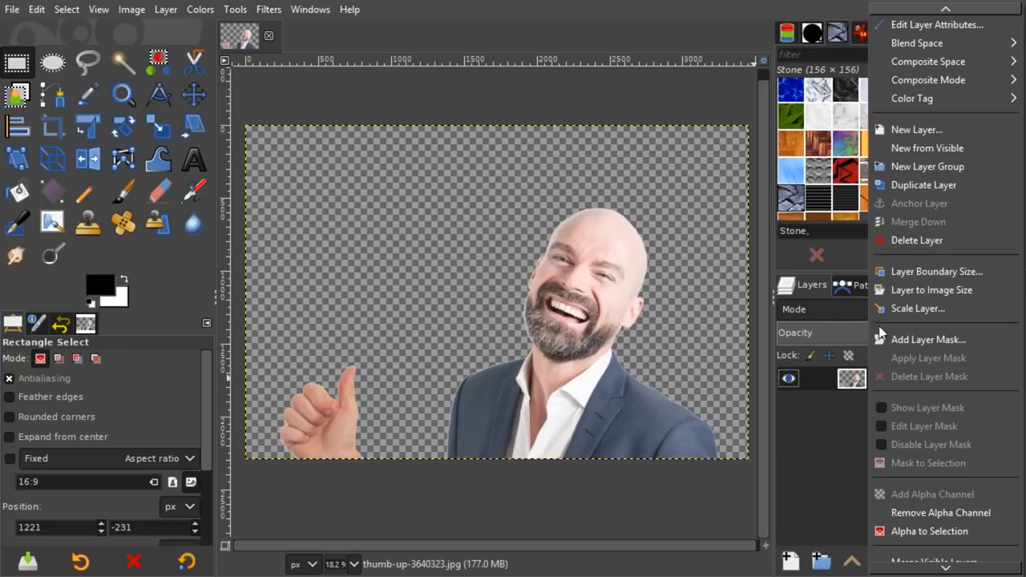
{"action": "left_click", "coordinate": [916, 129]}
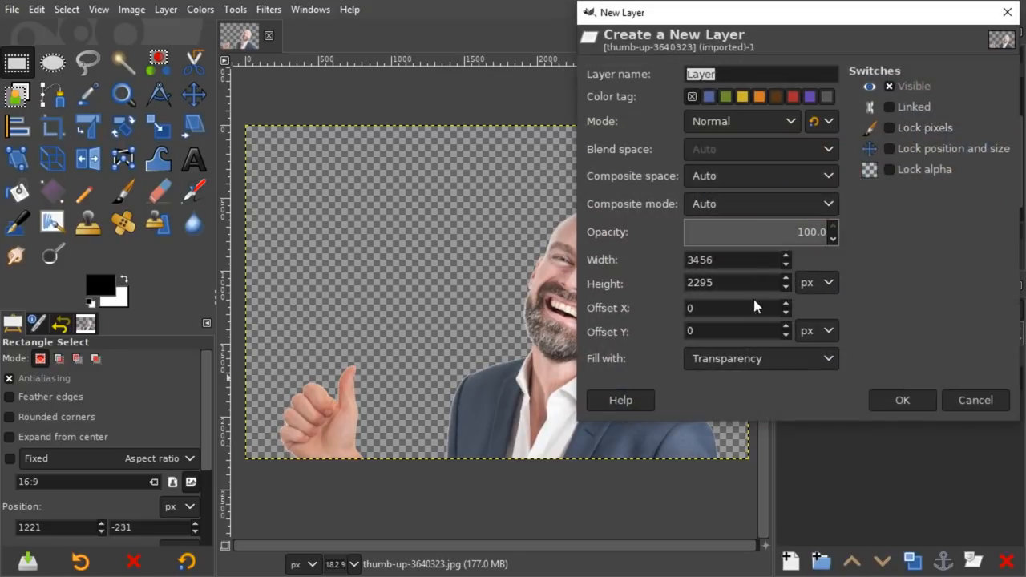
{"action": "left_click", "coordinate": [902, 400]}
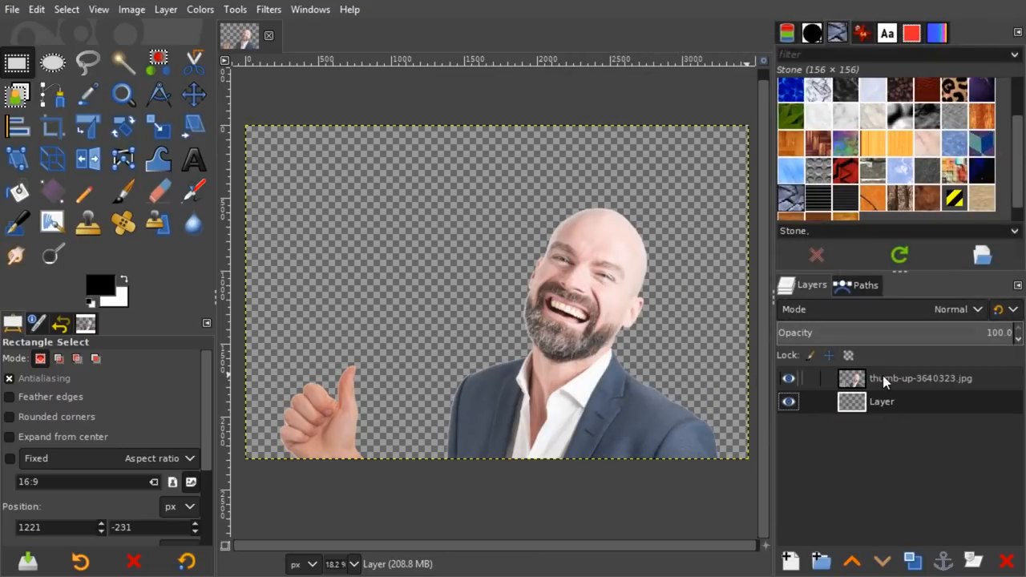
{"action": "mouse_move", "coordinate": [445, 326]}
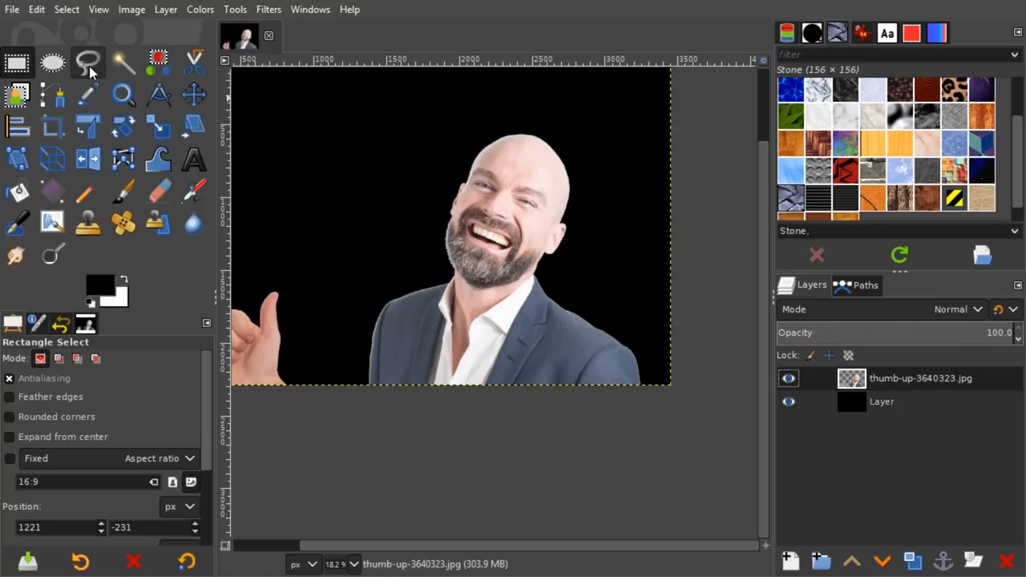
Draw a rough Free Select polygon hugging the beard's left edge
{"action": "left_click", "coordinate": [88, 62]}
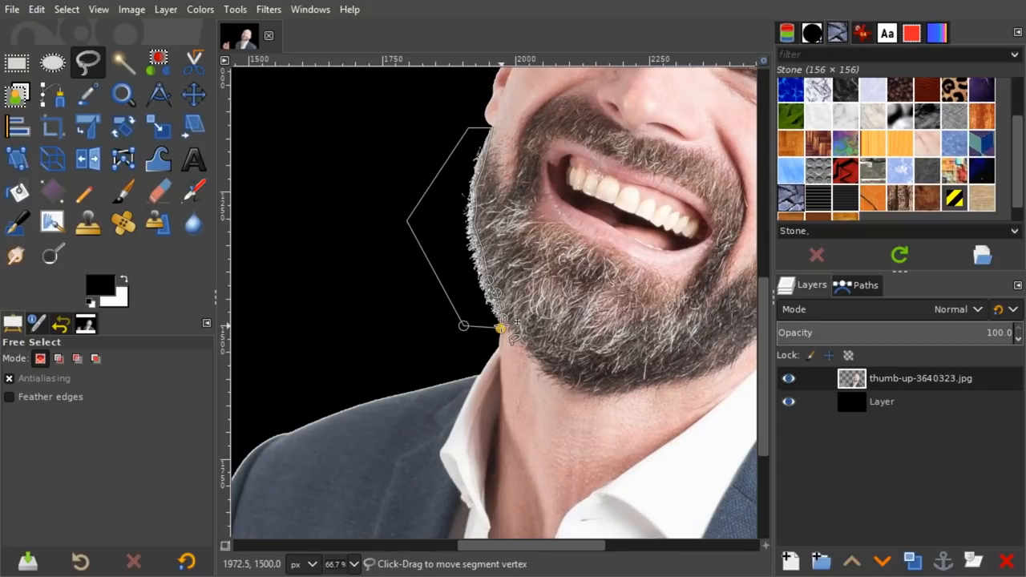
{"action": "left_click", "coordinate": [502, 327]}
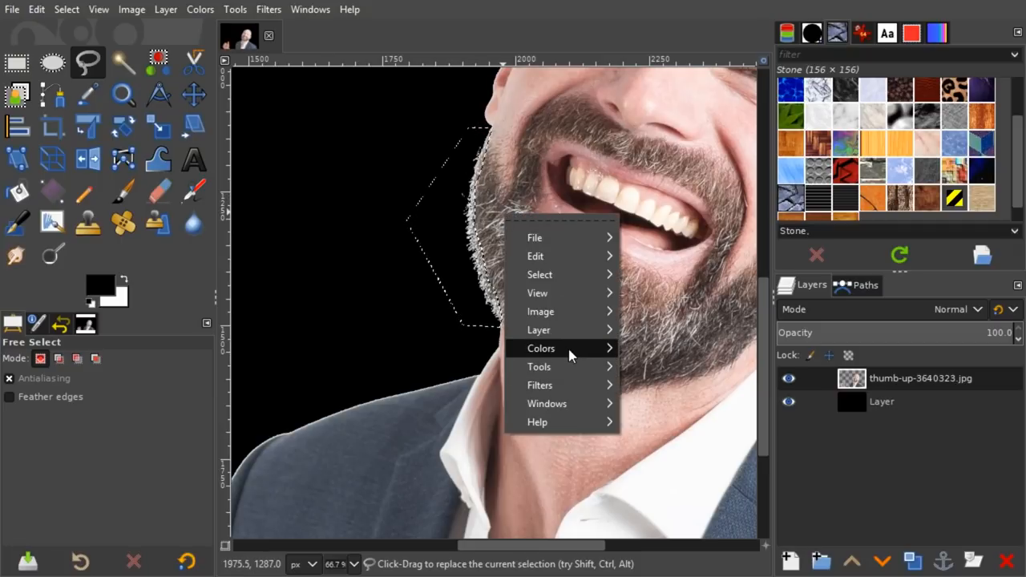
{"action": "left_click", "coordinate": [541, 348]}
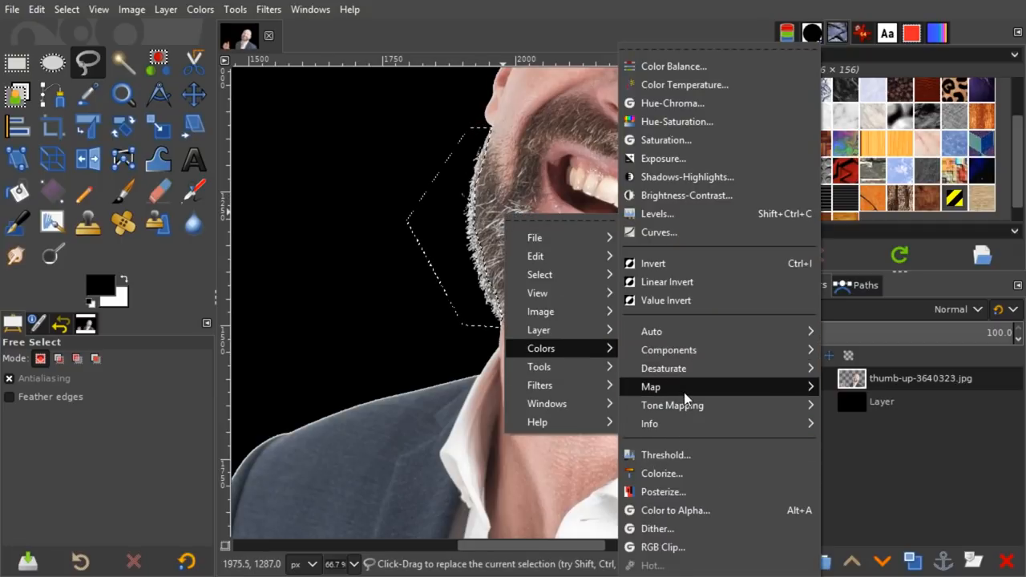
{"action": "mouse_move", "coordinate": [676, 510]}
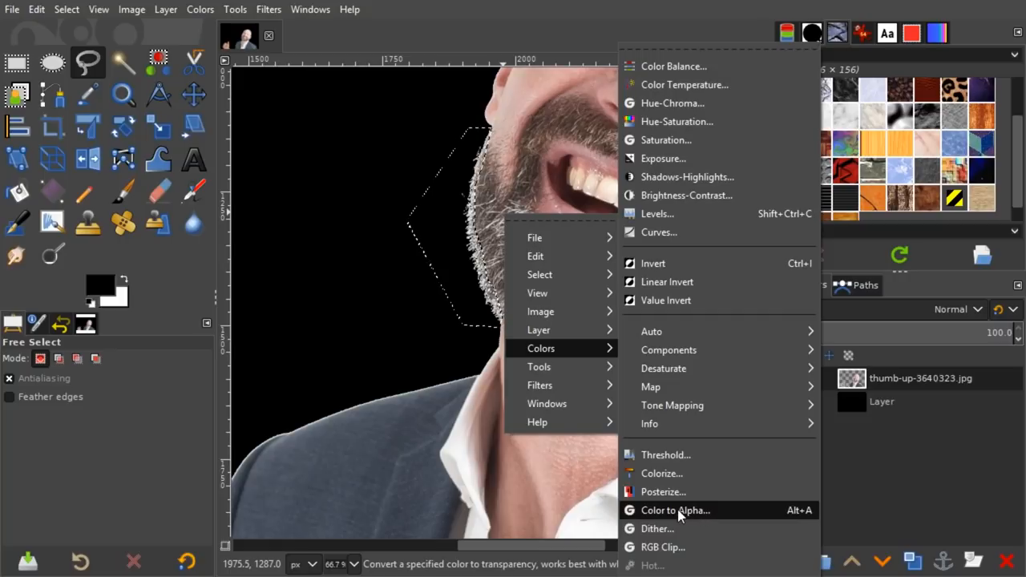
Apply Color to Alpha on white with an opacity threshold of about 0.43
{"action": "left_click", "coordinate": [675, 510]}
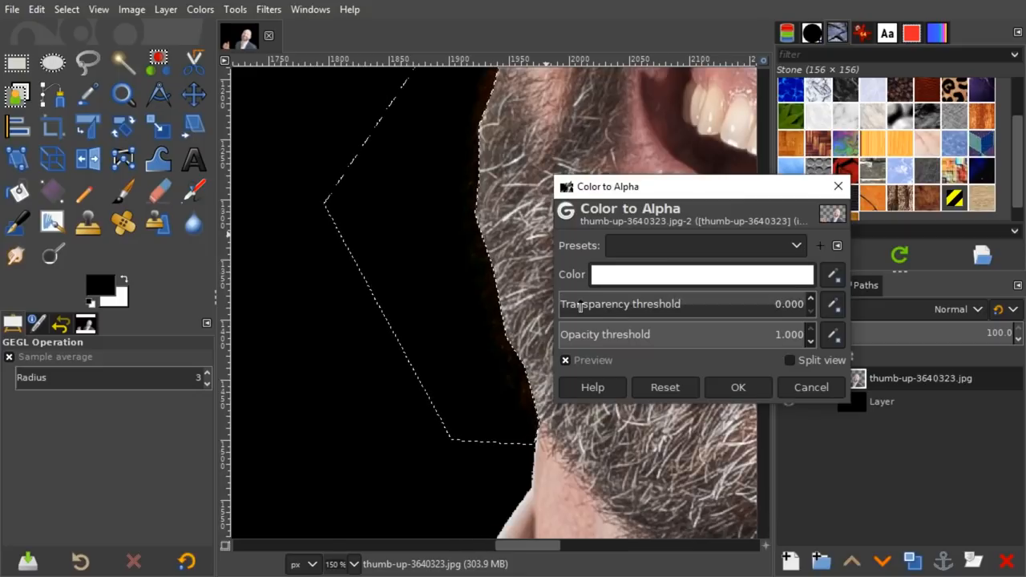
{"action": "left_click_drag", "start_coordinate": [794, 334], "coordinate": [762, 334]}
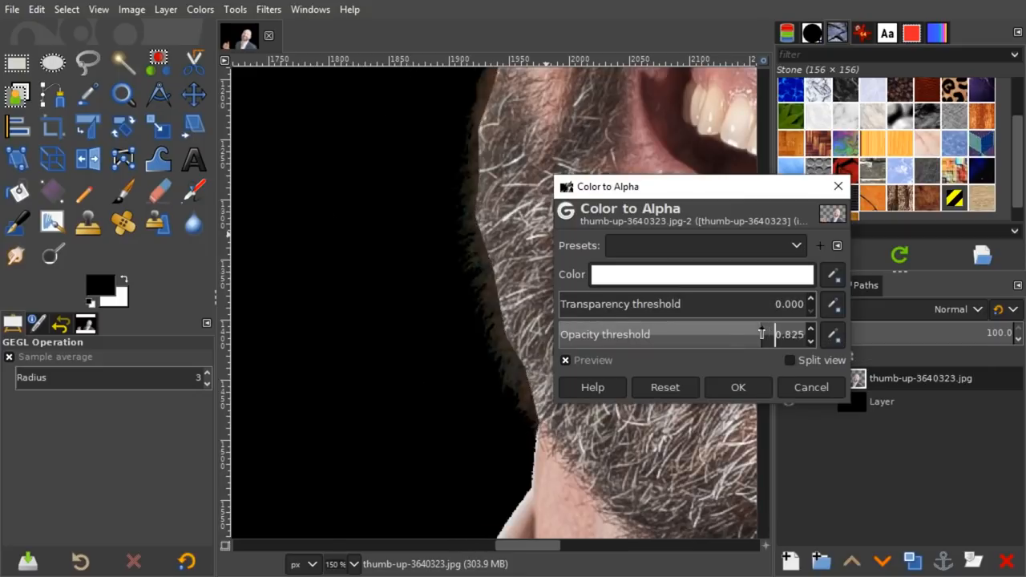
{"action": "left_click_drag", "start_coordinate": [761, 334], "coordinate": [706, 334]}
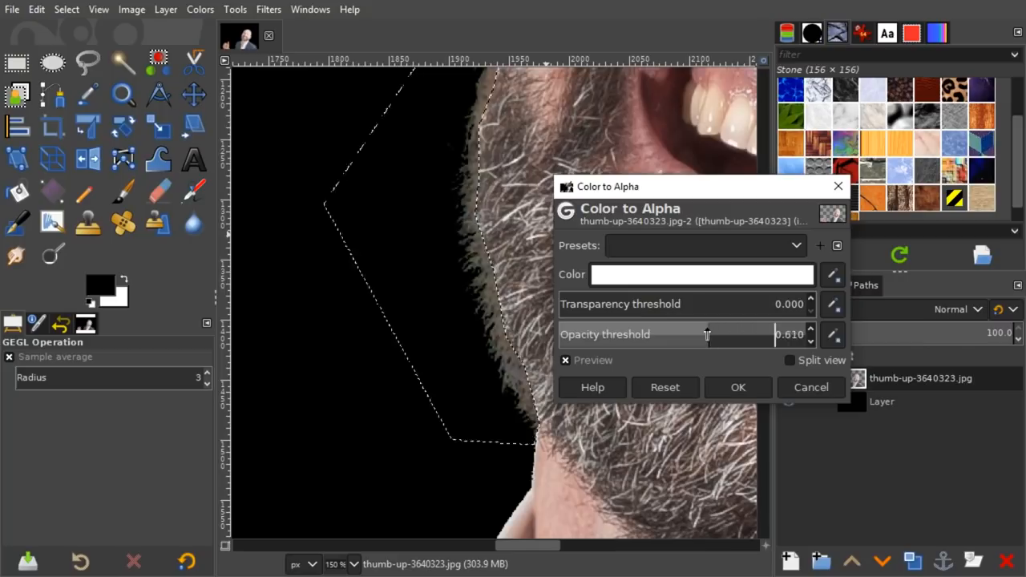
{"action": "left_click_drag", "start_coordinate": [710, 335], "coordinate": [657, 335]}
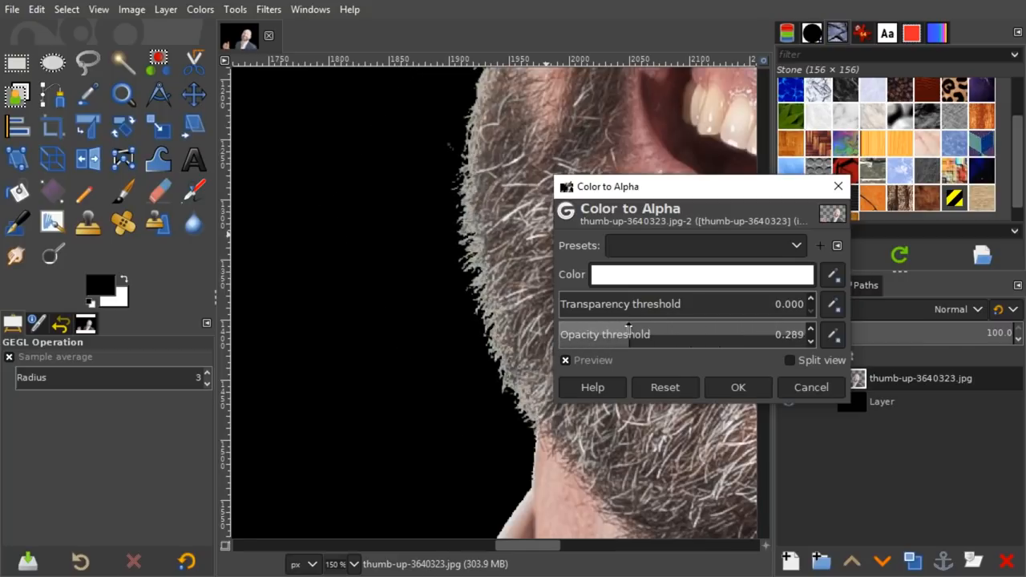
{"action": "left_click_drag", "start_coordinate": [629, 334], "coordinate": [664, 334]}
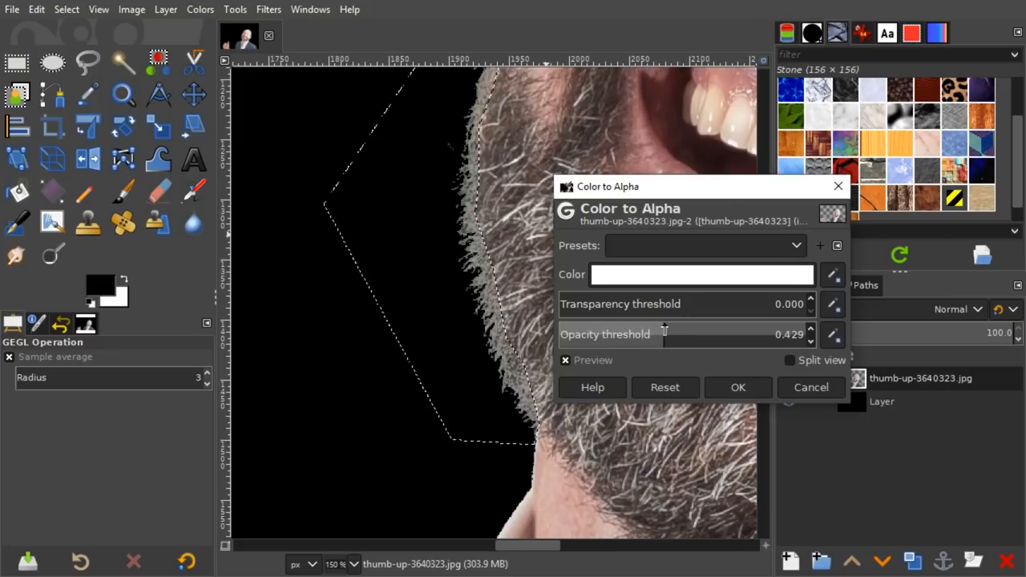
{"action": "left_click_drag", "start_coordinate": [663, 335], "coordinate": [673, 335]}
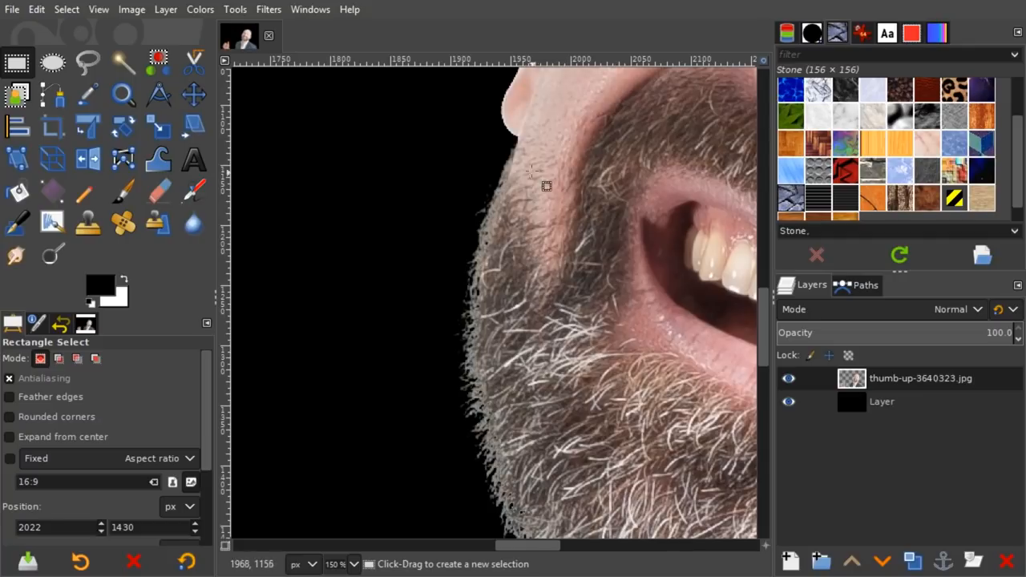
{"action": "mouse_move", "coordinate": [269, 177]}
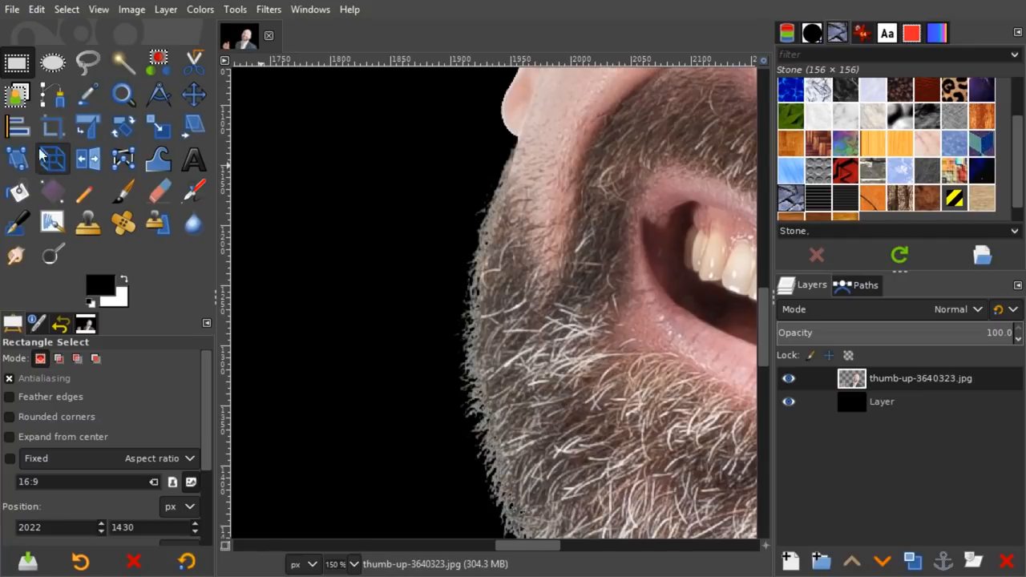
Erase stray white fringe pixels beside the beard and chin with the Eraser
{"action": "left_click", "coordinate": [52, 62]}
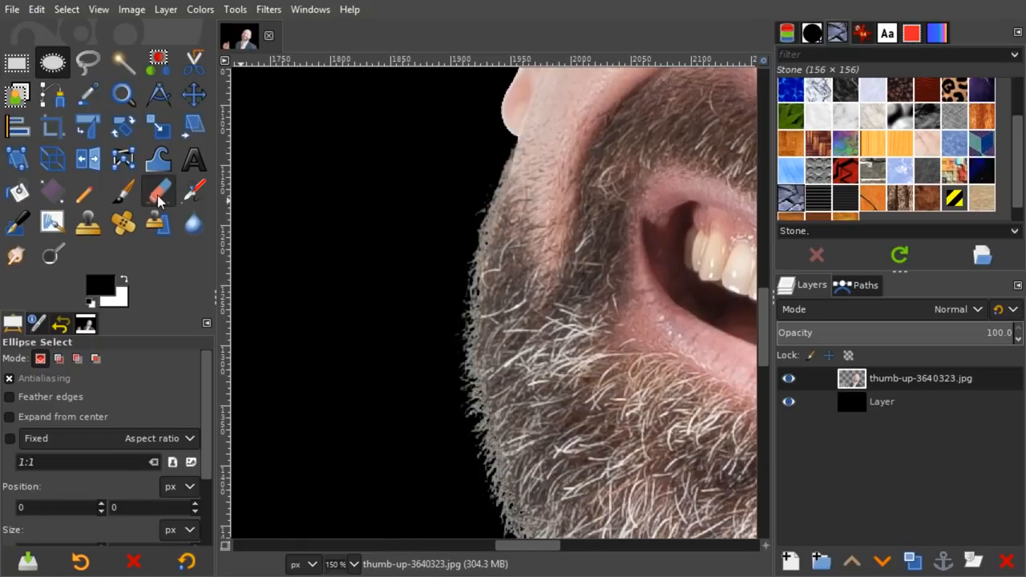
{"action": "left_click", "coordinate": [158, 191]}
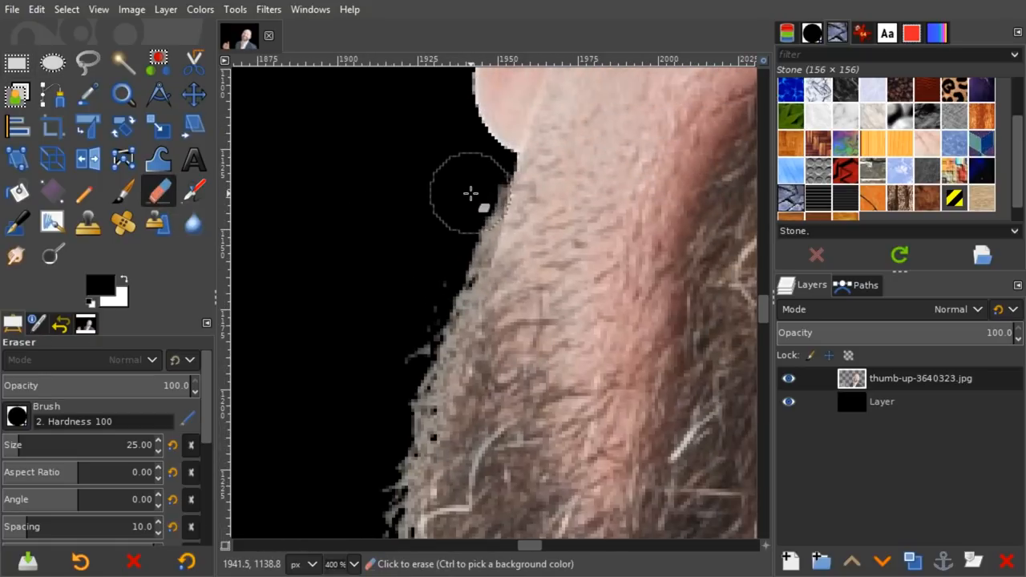
{"action": "left_click_drag", "start_coordinate": [471, 192], "coordinate": [423, 280]}
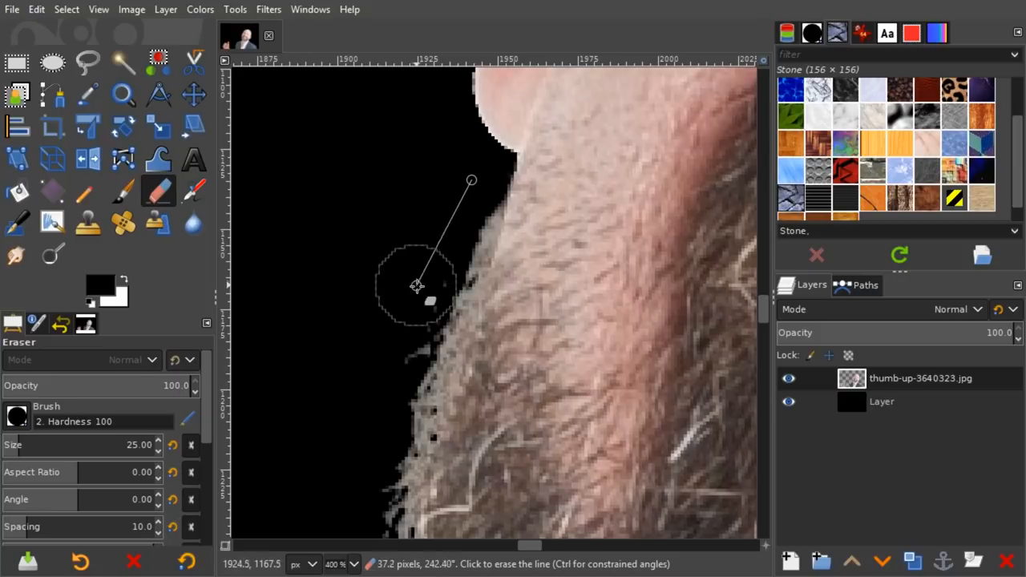
{"action": "left_click", "coordinate": [417, 286]}
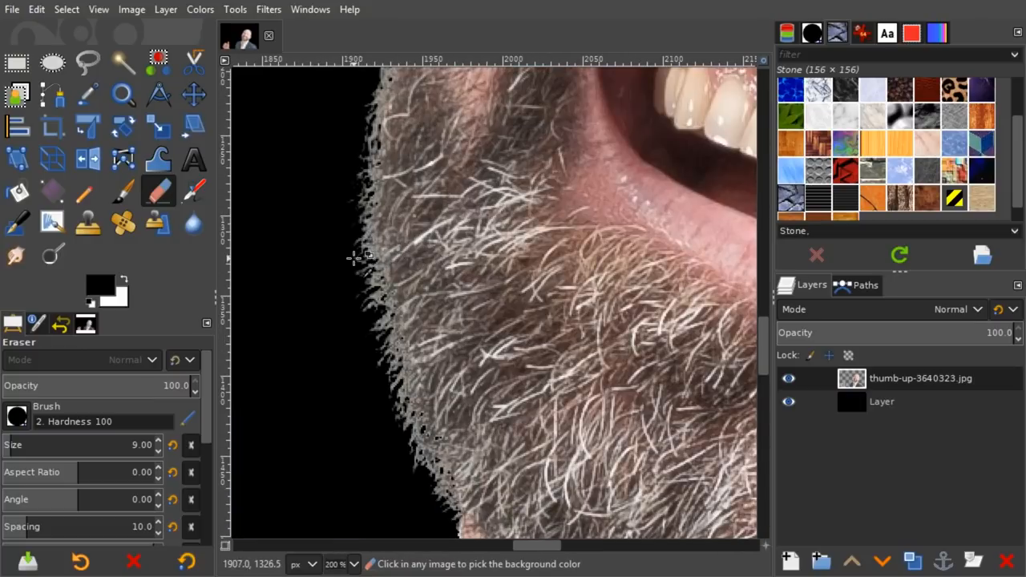
{"action": "mouse_move", "coordinate": [350, 185]}
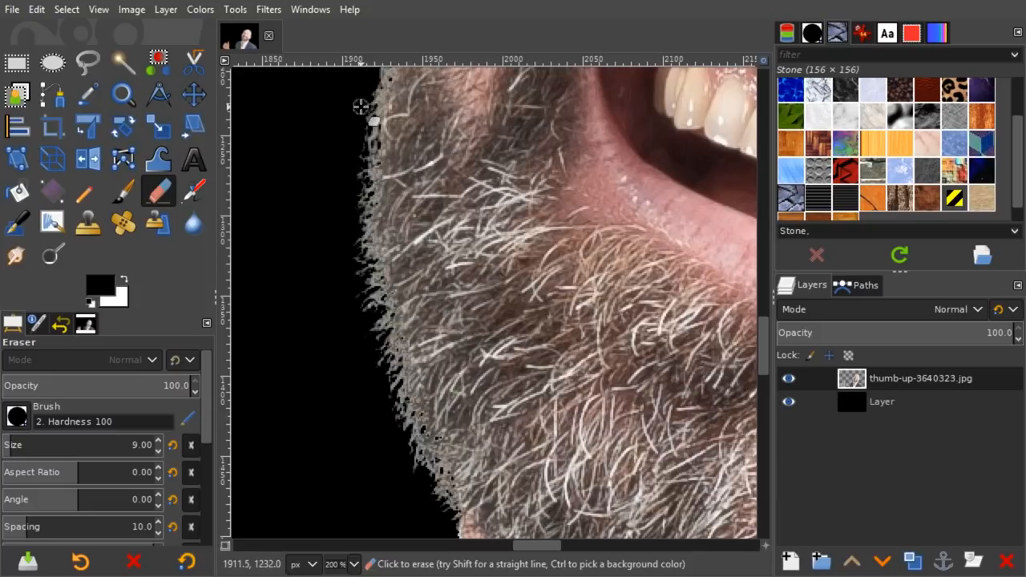
{"action": "left_click_drag", "start_coordinate": [361, 107], "coordinate": [367, 341]}
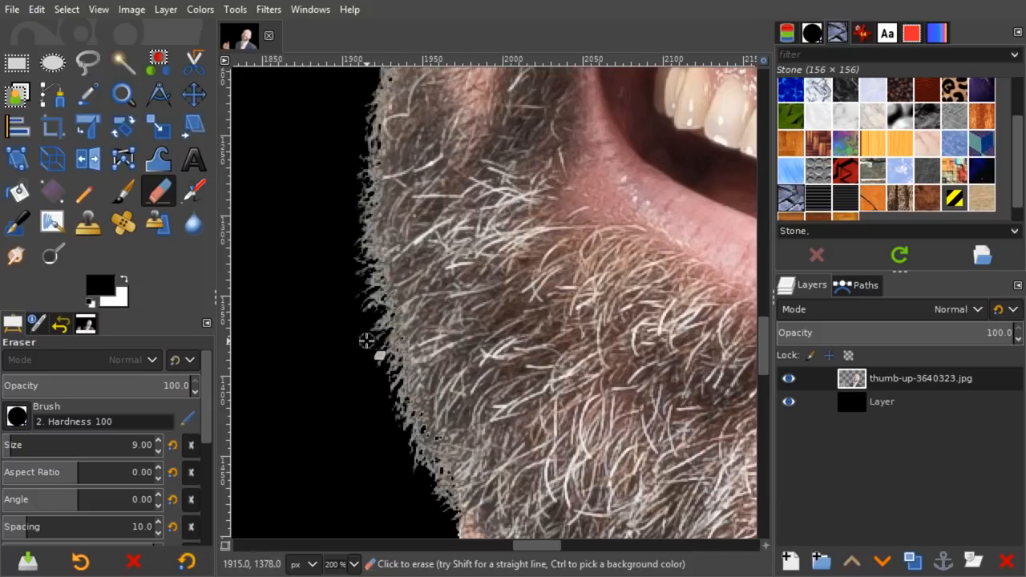
{"action": "mouse_move", "coordinate": [353, 291]}
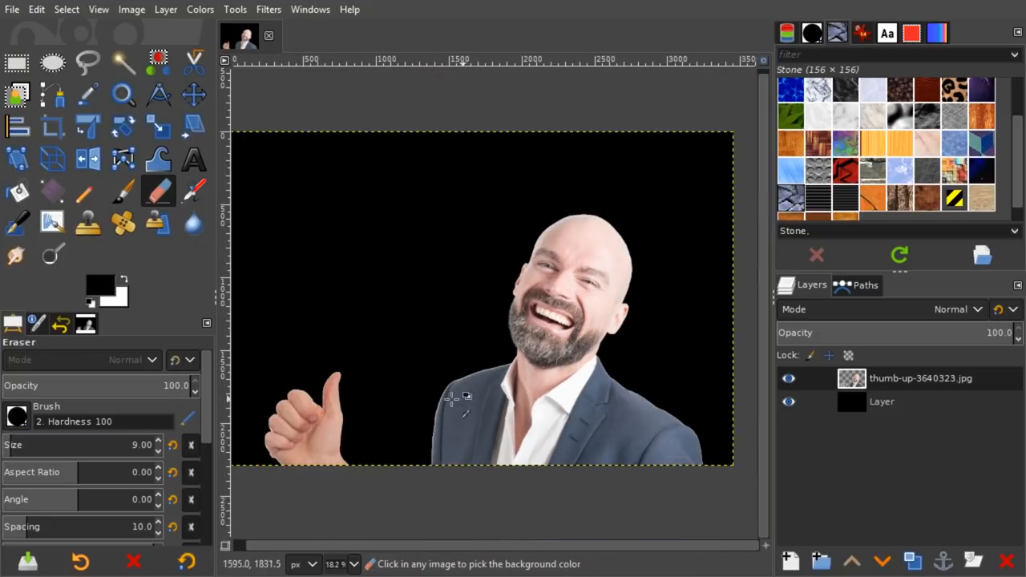
Make the black background 'Layer' the active layer in the Layers panel
{"action": "left_click", "coordinate": [882, 402]}
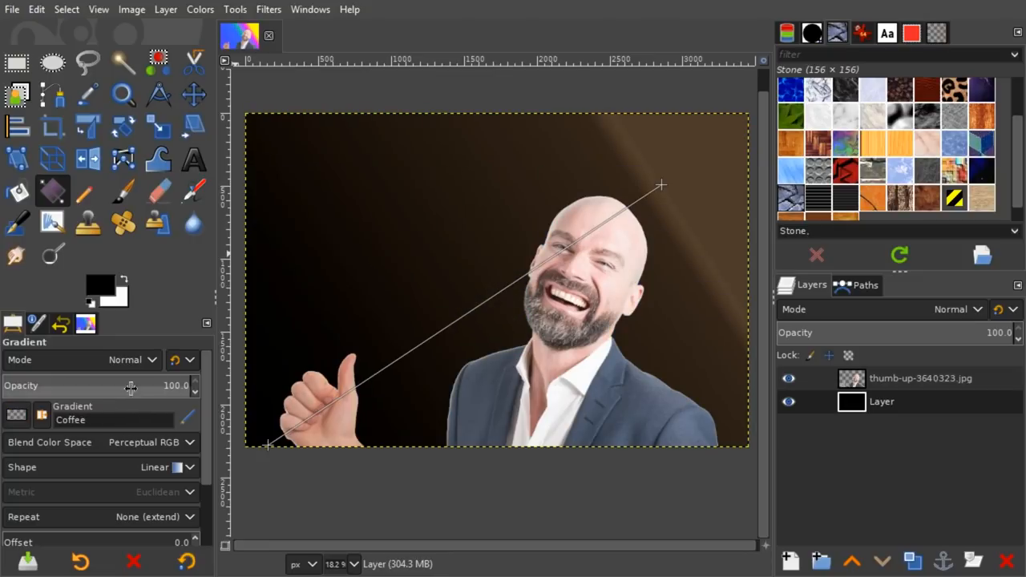
{"action": "mouse_move", "coordinate": [485, 241]}
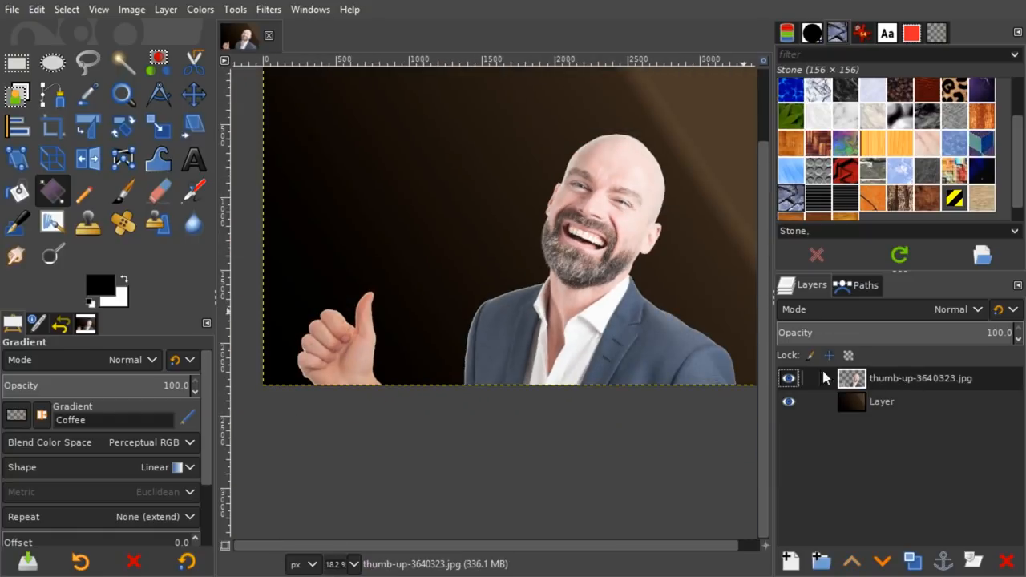
{"action": "mouse_move", "coordinate": [122, 63]}
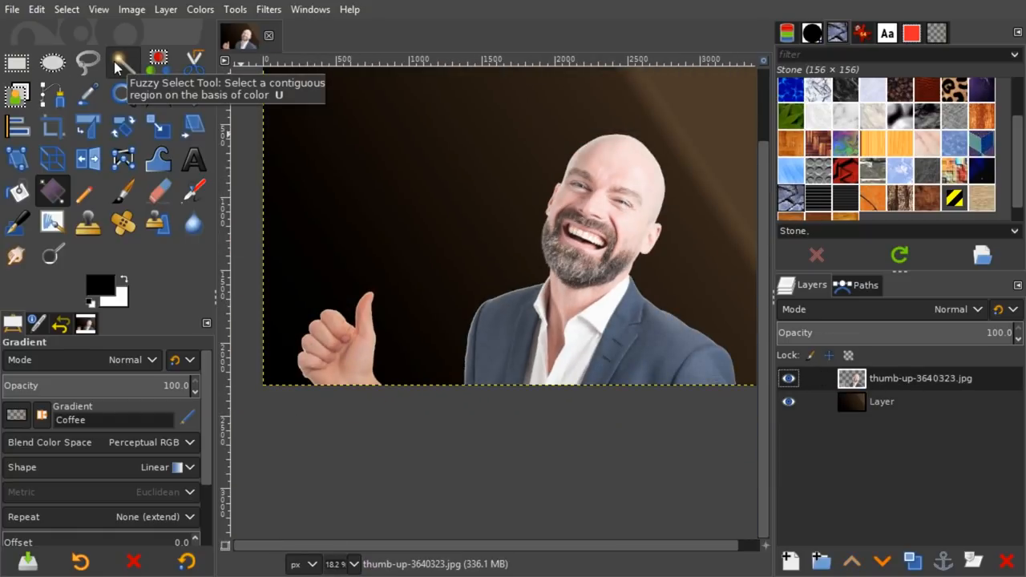
Fuzzy-select the transparent area around the man with threshold 0
{"action": "left_click", "coordinate": [123, 62]}
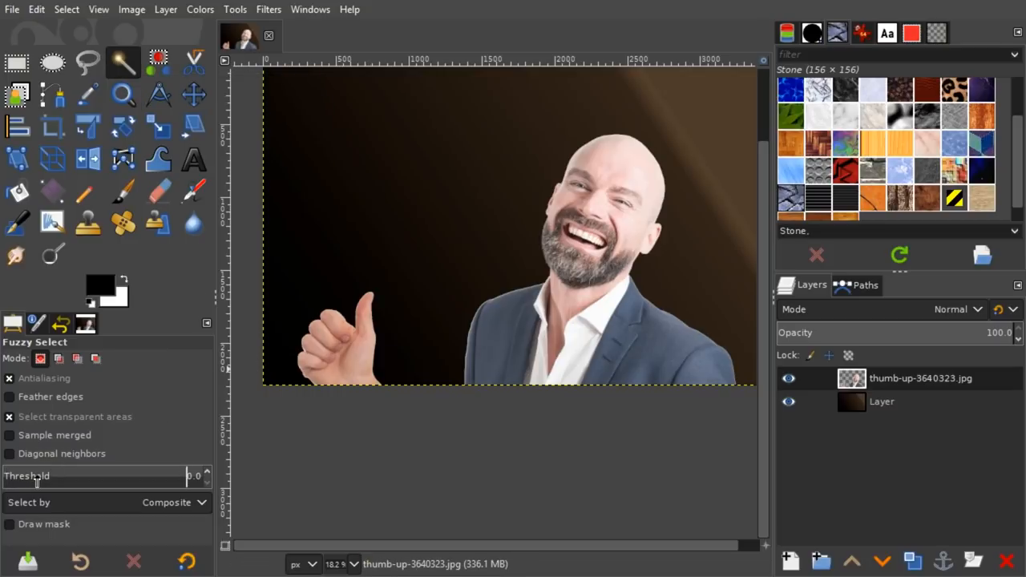
{"action": "left_click", "coordinate": [481, 199]}
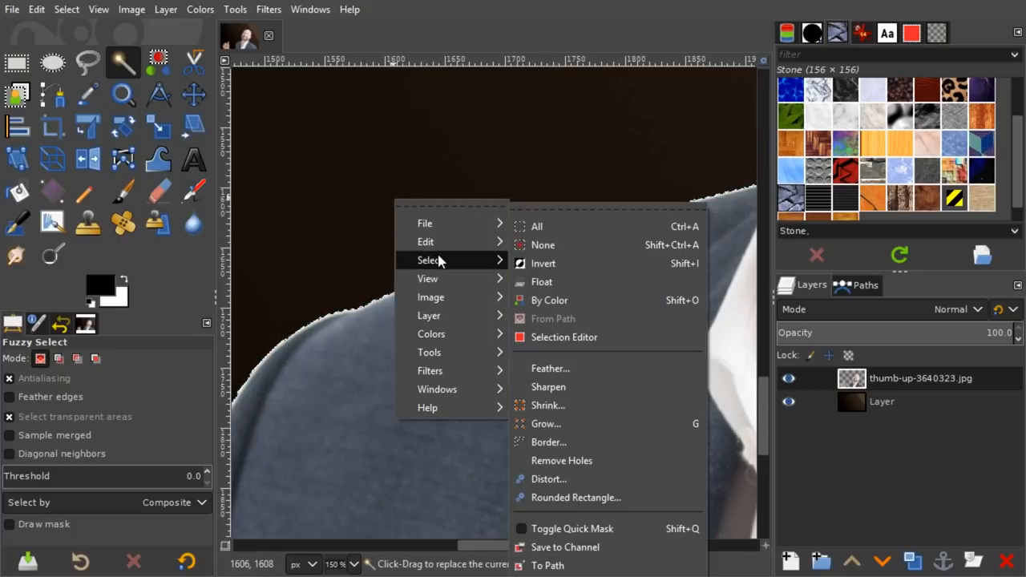
Grow the cut-out edge selection by 2 px so it reaches the pale thumb fringe
{"action": "left_click", "coordinate": [546, 424]}
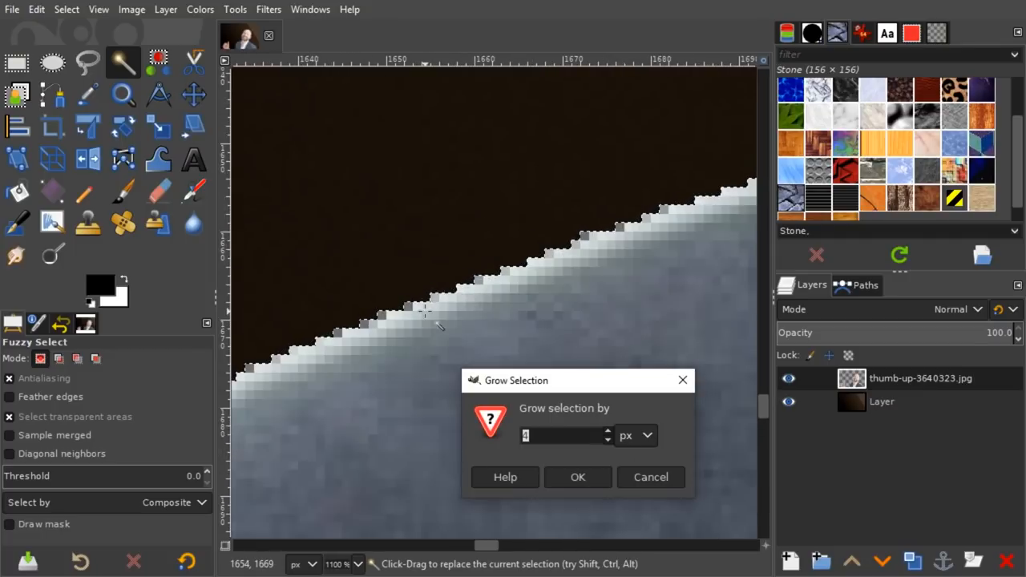
{"action": "mouse_move", "coordinate": [527, 422]}
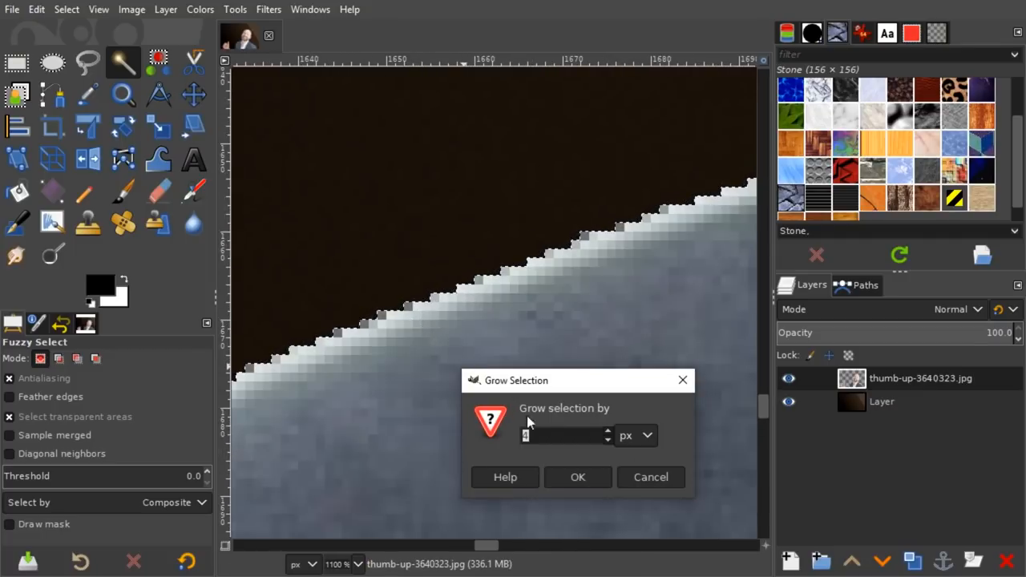
{"action": "type", "text": "2"}
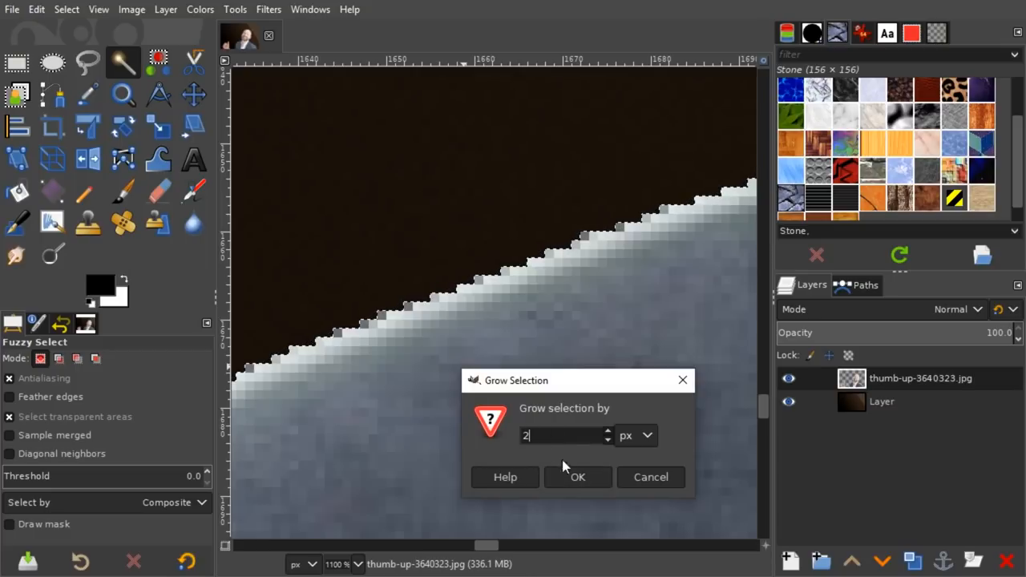
{"action": "left_click", "coordinate": [578, 477]}
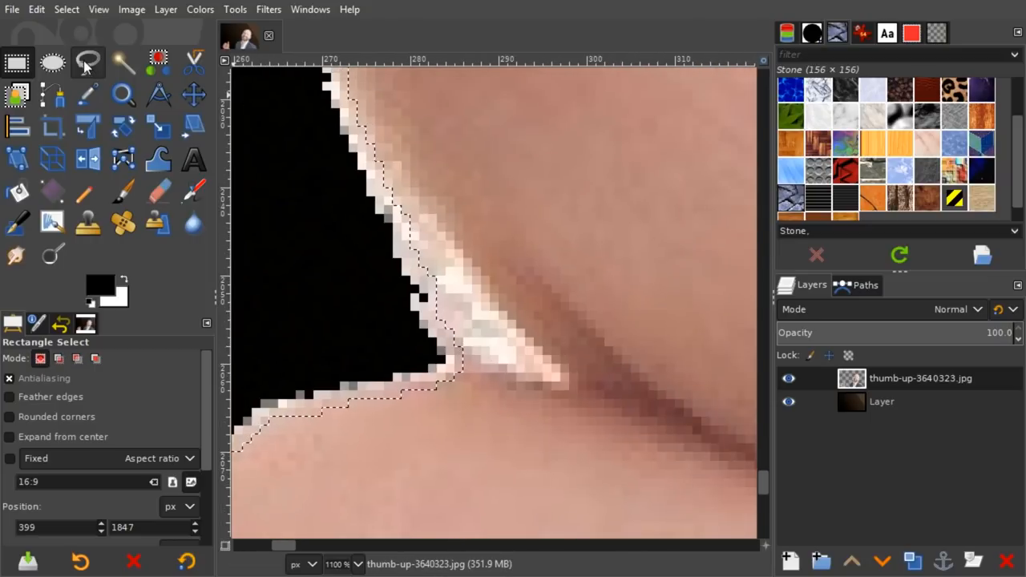
Switch to the Free Select lasso tool while the man's full silhouette stays selected
{"action": "left_click", "coordinate": [89, 62]}
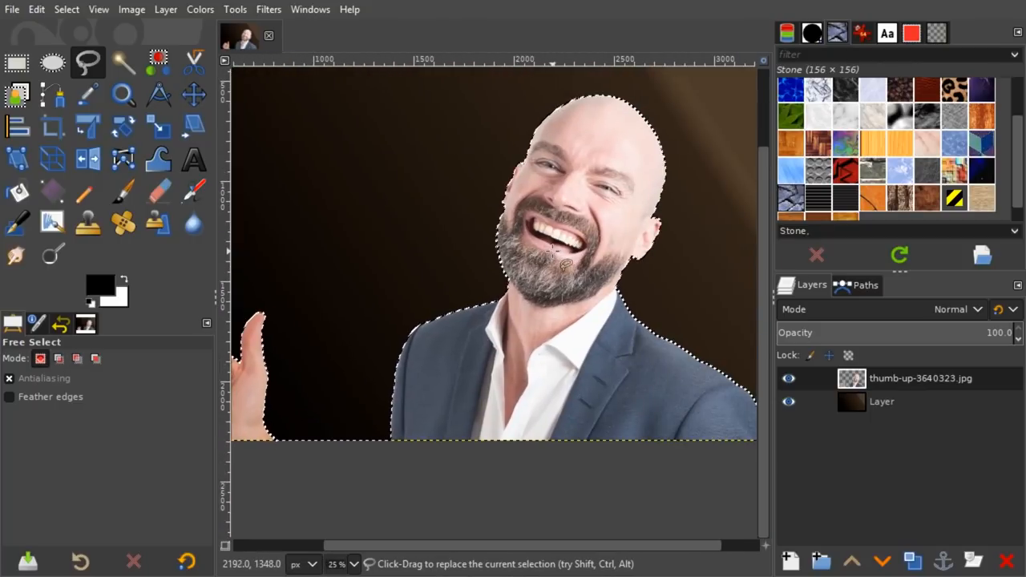
Apply a Gaussian blur of size 6.50 inside the selection around the man's edge
{"action": "left_click", "coordinate": [267, 9]}
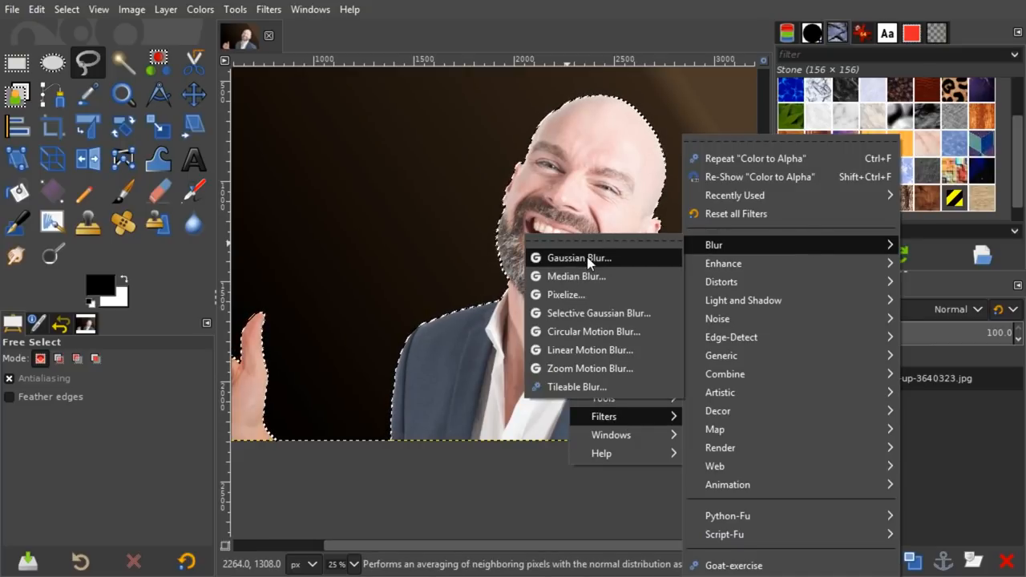
{"action": "left_click", "coordinate": [579, 258]}
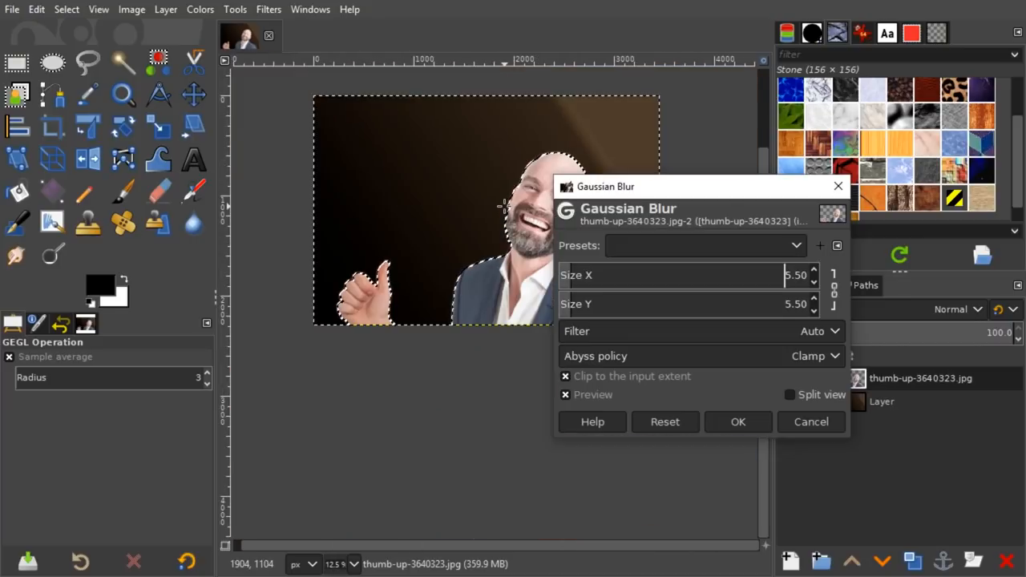
{"action": "left_click", "coordinate": [814, 270]}
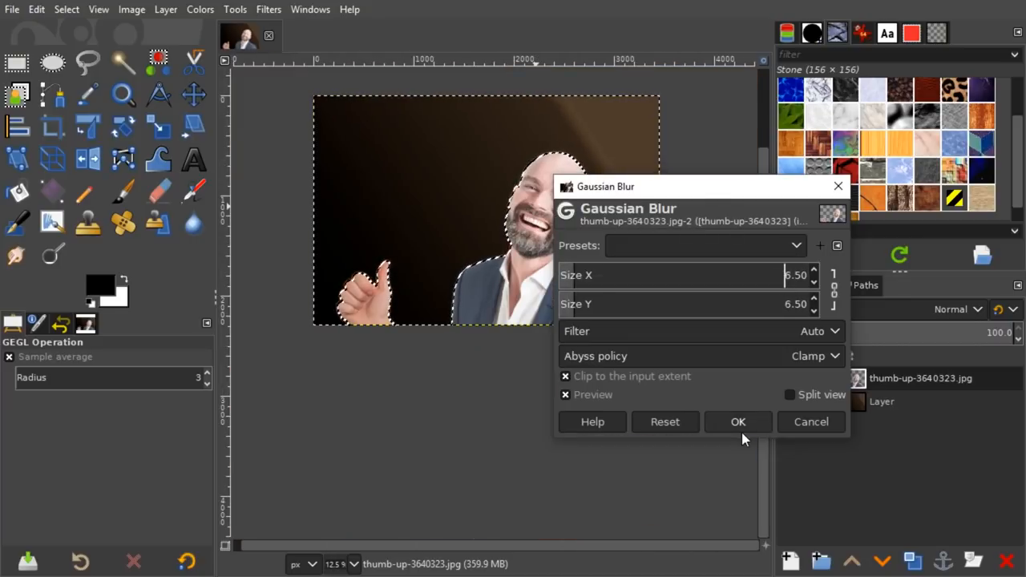
{"action": "left_click", "coordinate": [737, 422]}
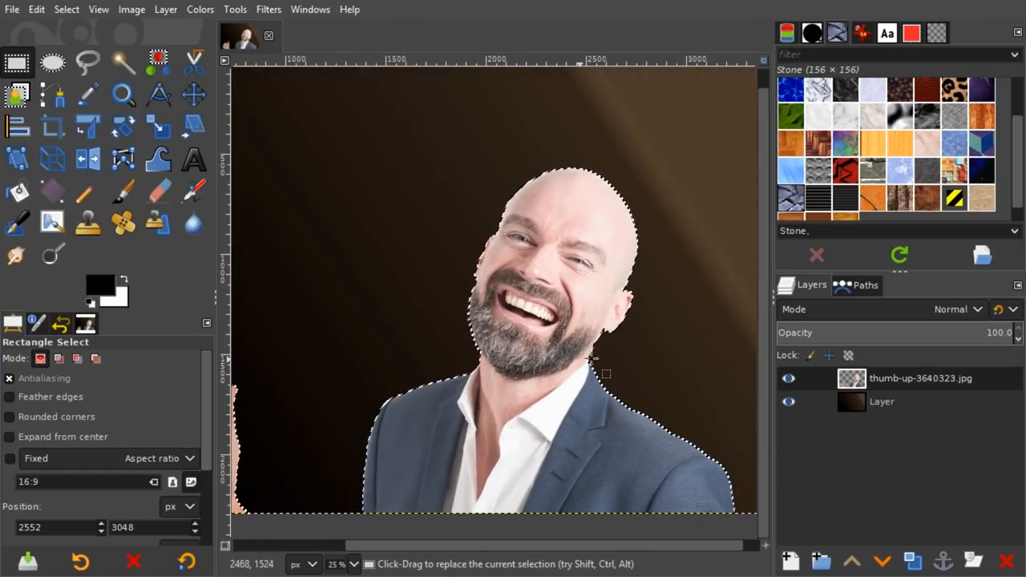
Run Color to Alpha on white with opacity threshold about 0.6 to clear the halo
{"action": "right_click", "coordinate": [605, 361]}
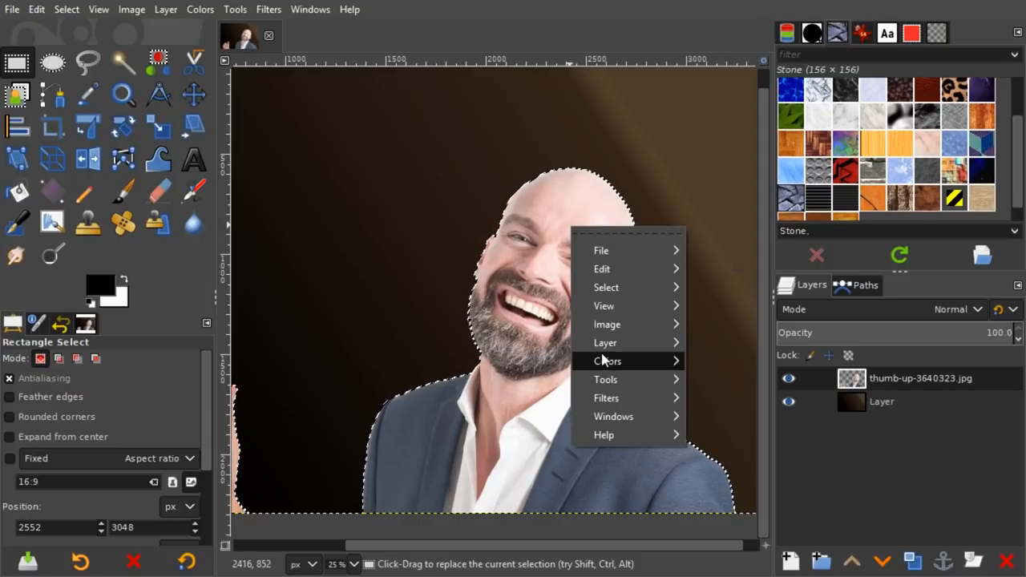
{"action": "left_click", "coordinate": [607, 361]}
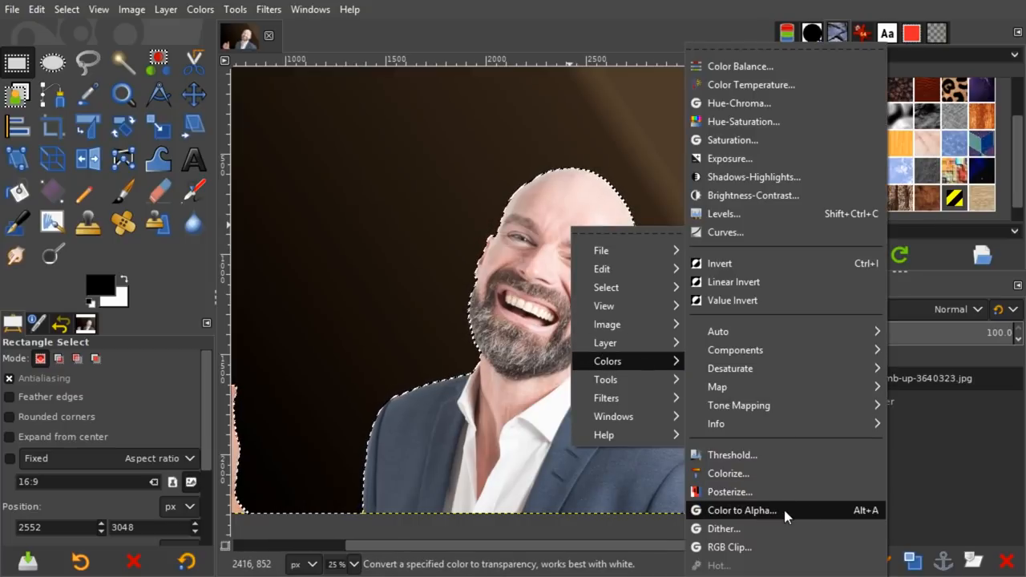
{"action": "left_click", "coordinate": [741, 511]}
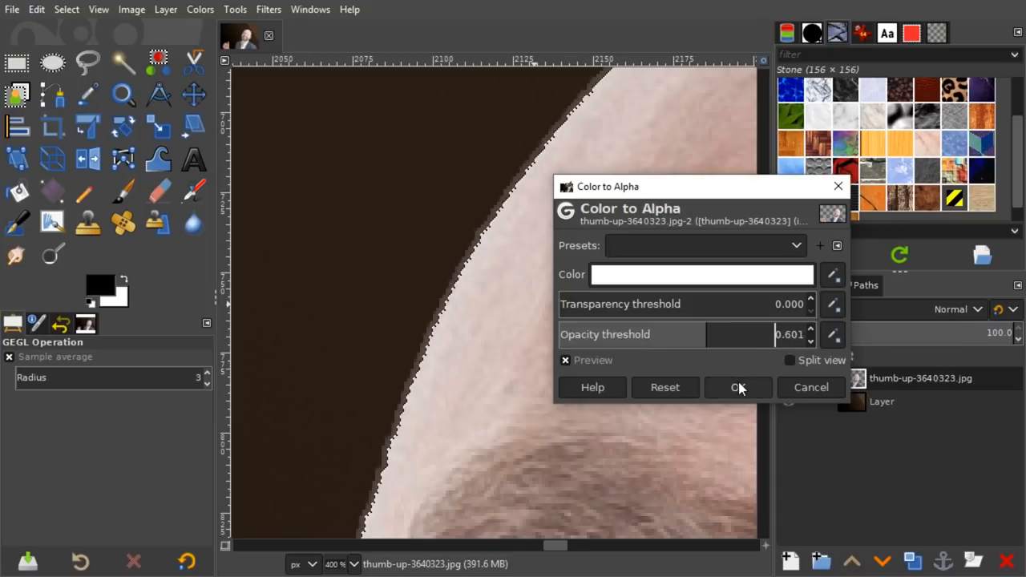
{"action": "left_click", "coordinate": [737, 387]}
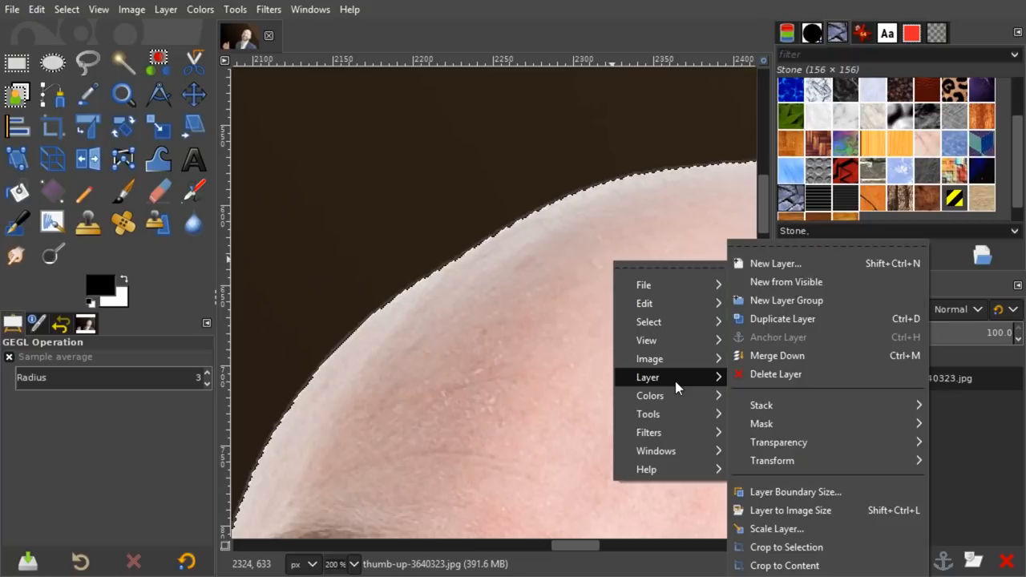
Smooth the man's cut-out edge with a 1.00-size Gaussian blur
{"action": "left_click", "coordinate": [649, 432]}
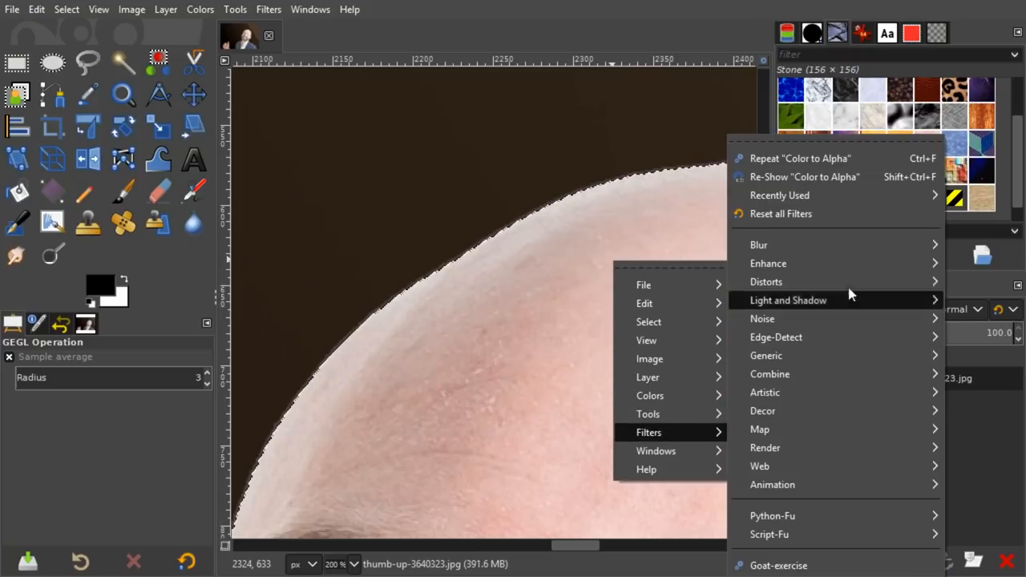
{"action": "left_click", "coordinate": [758, 245]}
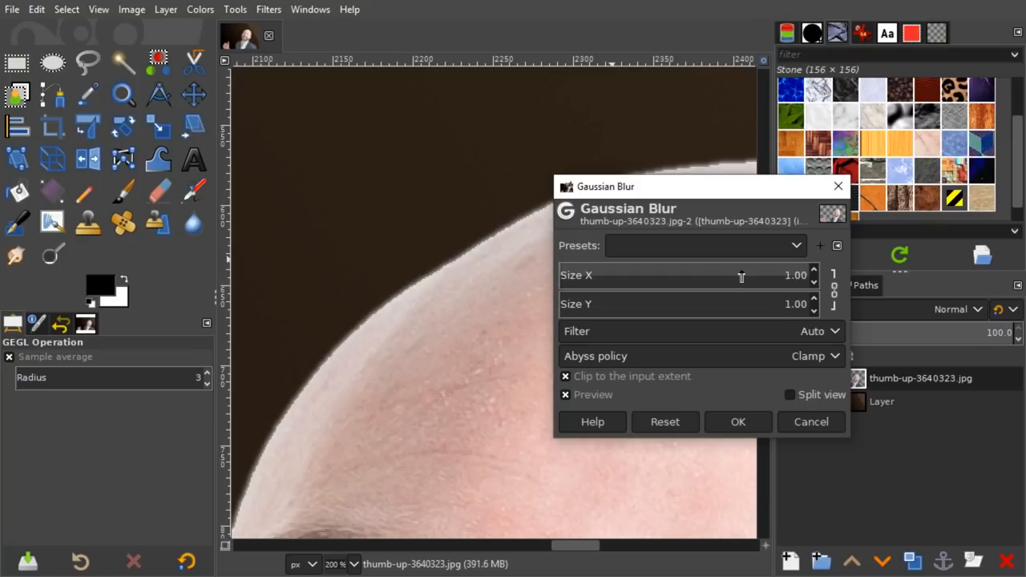
{"action": "left_click", "coordinate": [738, 422]}
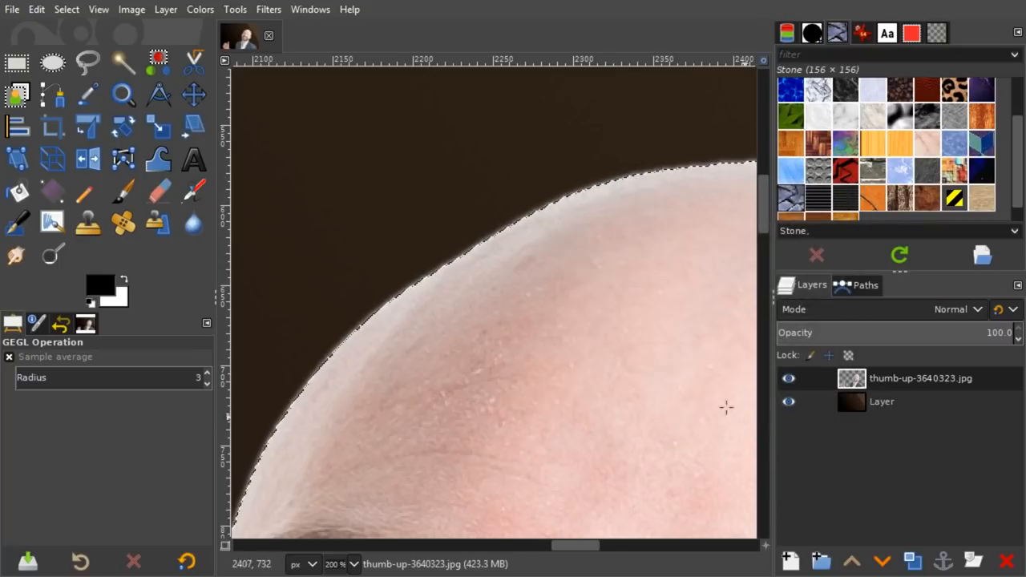
{"action": "left_click", "coordinate": [17, 62]}
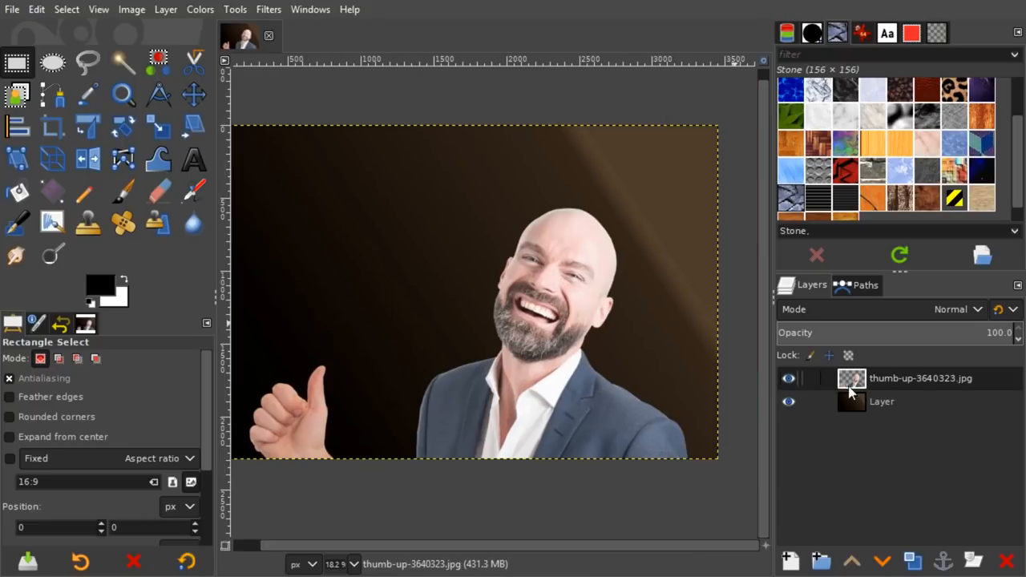
Draw a diagonal gradient on the background Layer, switching it to the Flare Glow Angular 1 preset
{"action": "left_click", "coordinate": [882, 402]}
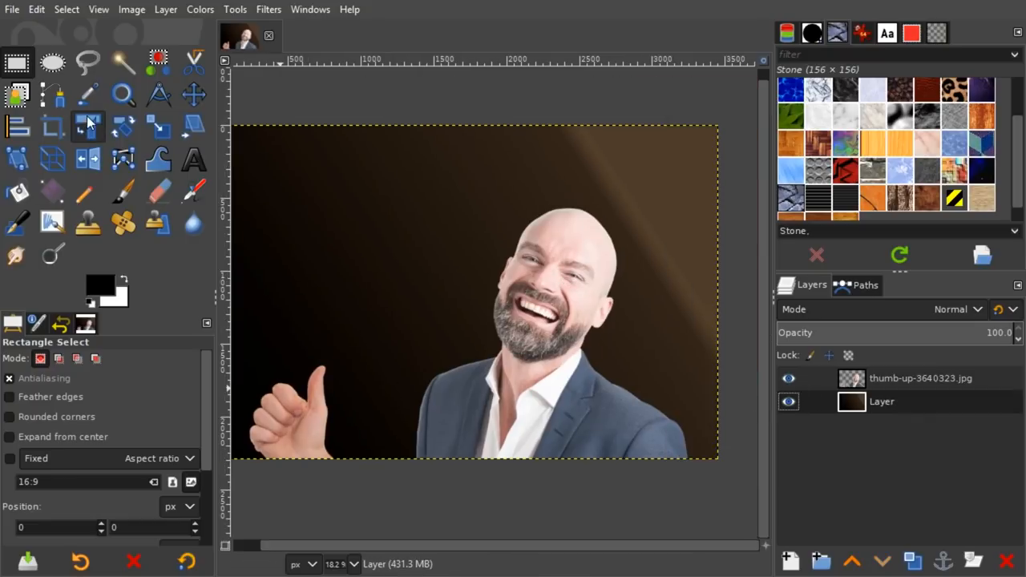
{"action": "left_click", "coordinate": [52, 190]}
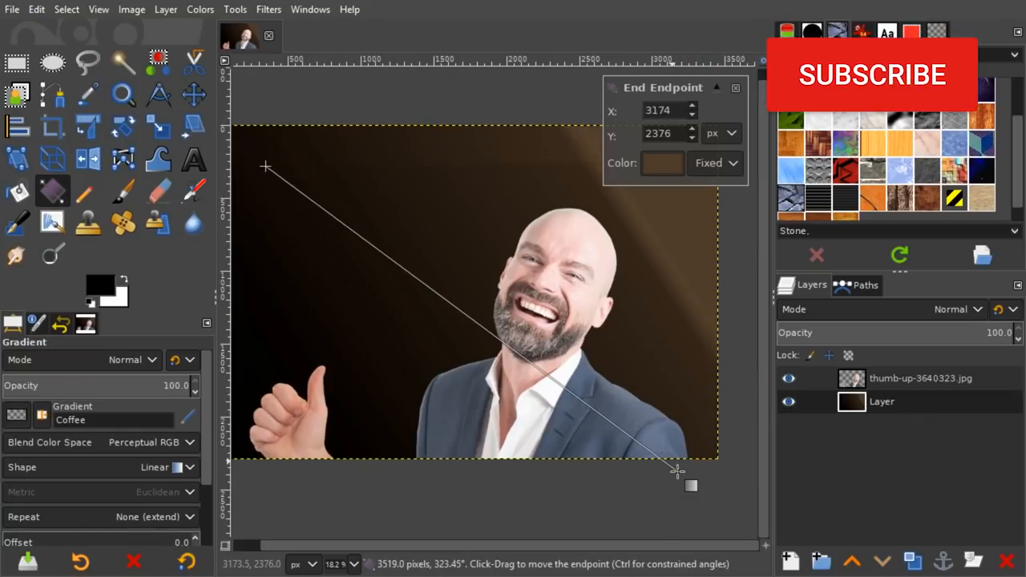
{"action": "left_click_drag", "start_coordinate": [678, 471], "coordinate": [702, 455]}
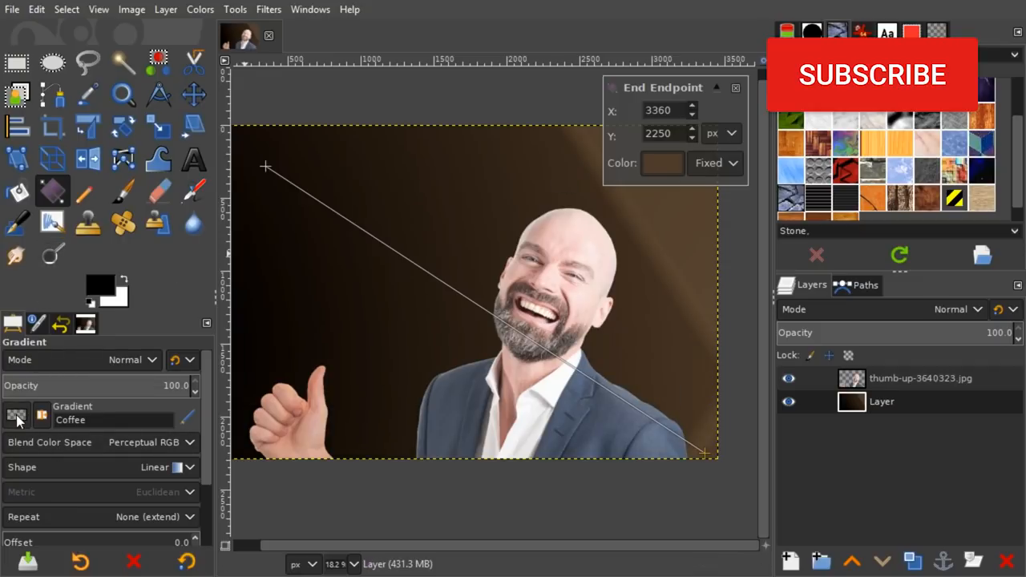
{"action": "left_click", "coordinate": [18, 415]}
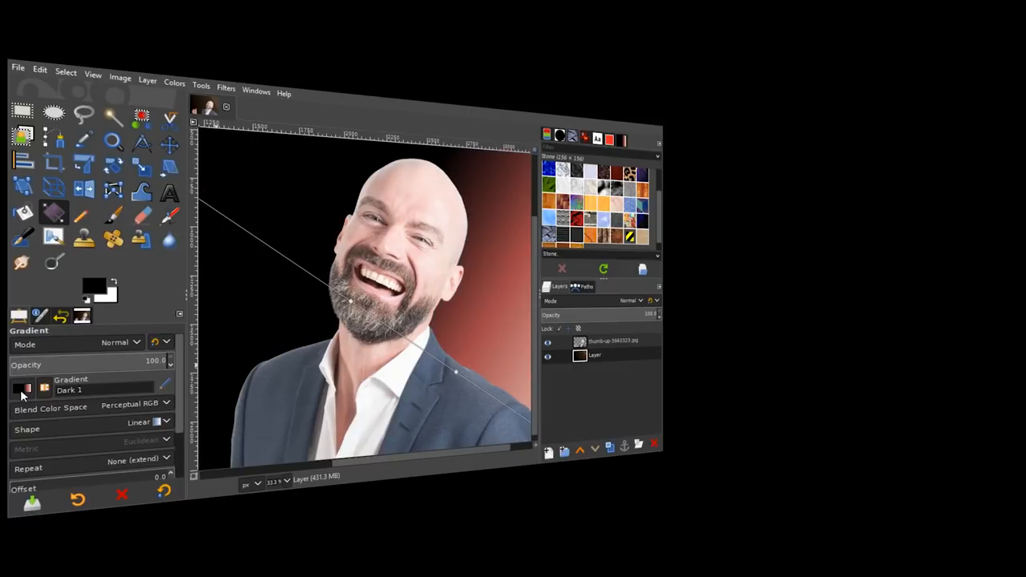
{"action": "left_click", "coordinate": [44, 388]}
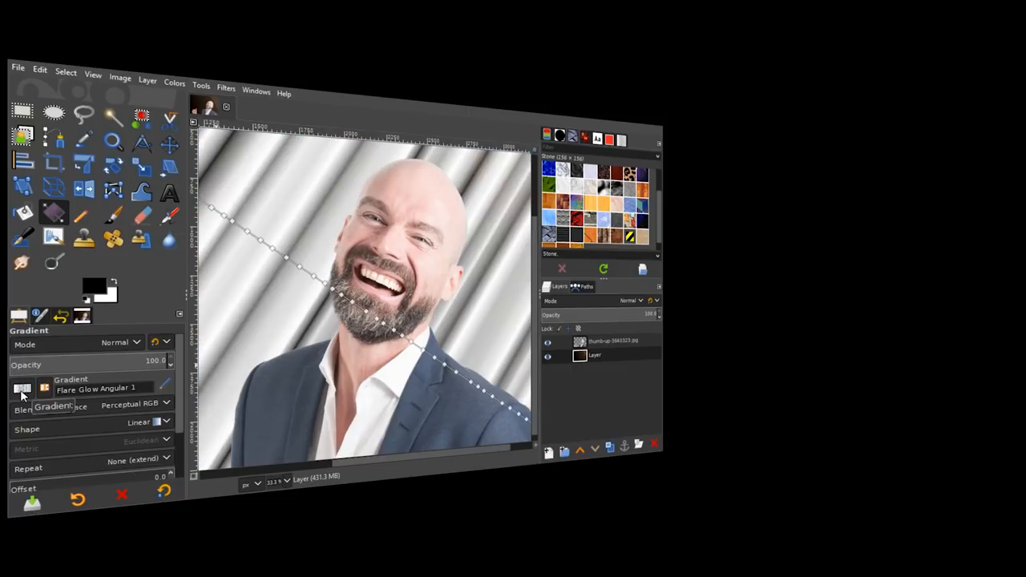